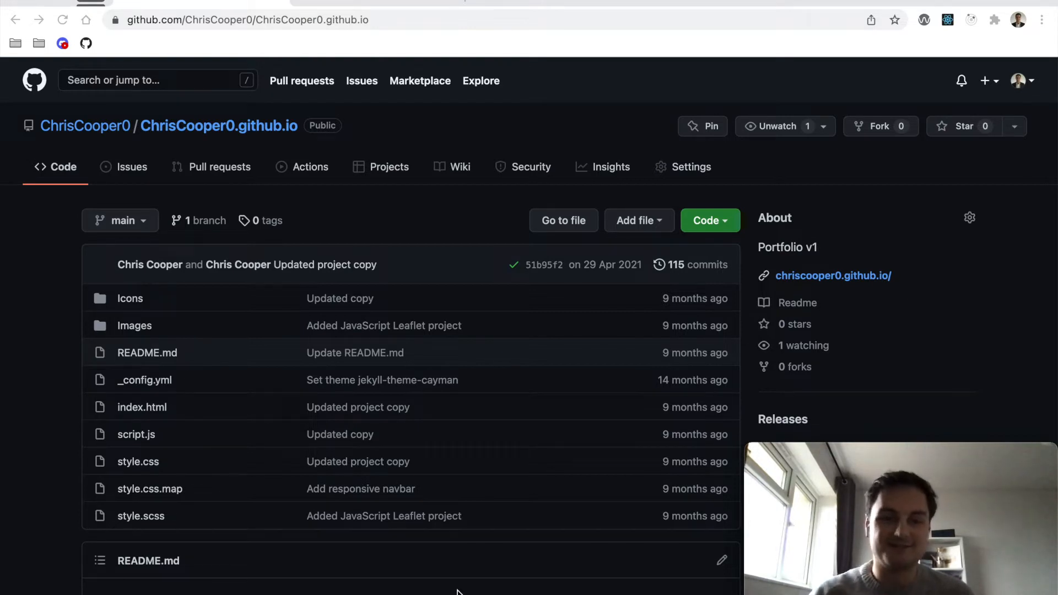
Step: Open the live chriscooper0.github.io portfolio from the repository's About sidebar link
scroll("down", 3)
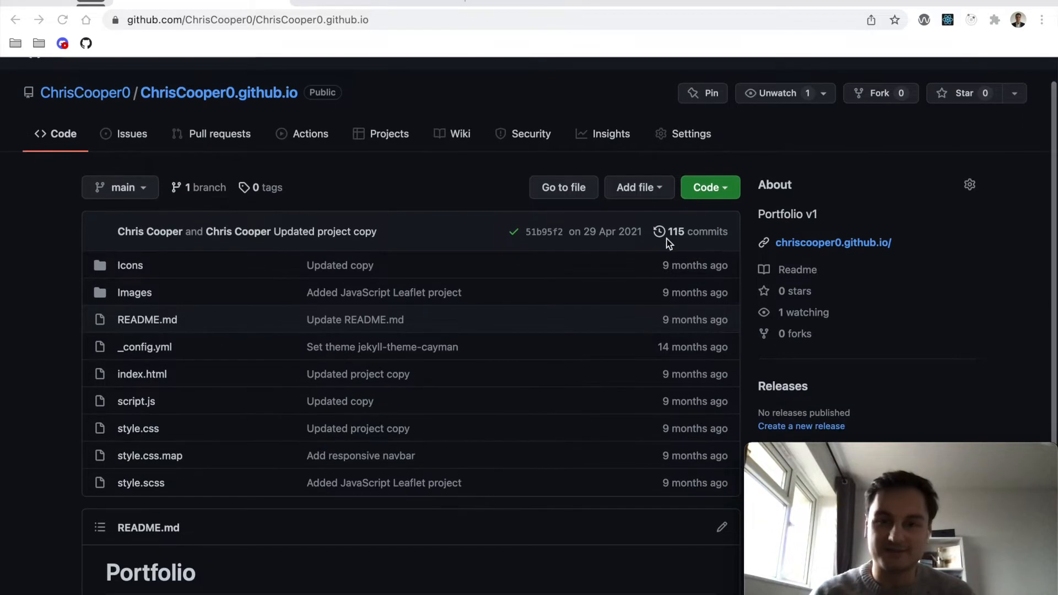
mouse_move(418, 234)
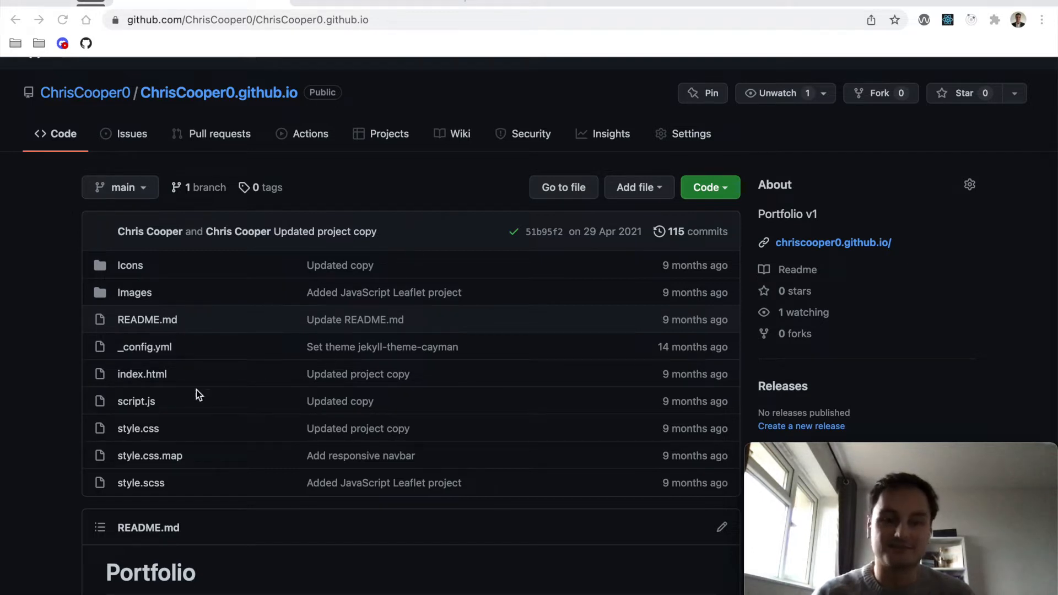
mouse_move(193, 403)
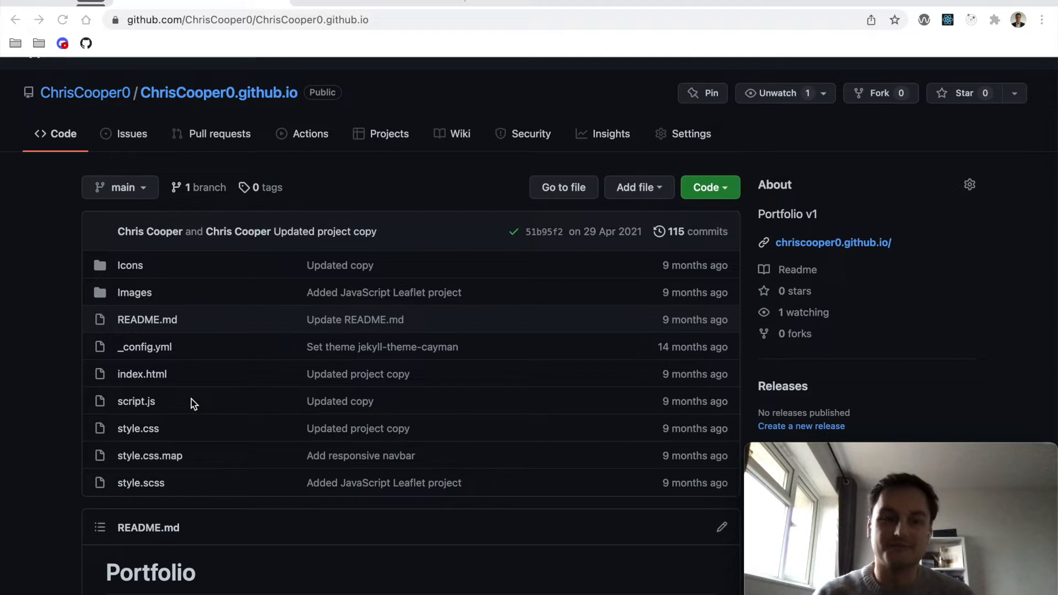
scroll("down", 3)
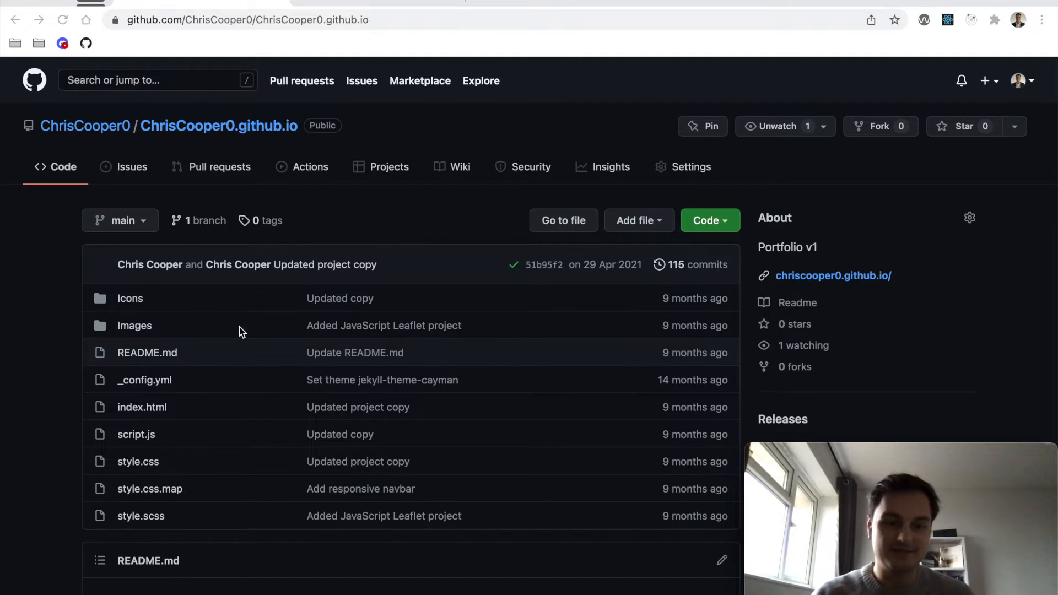
mouse_move(233, 405)
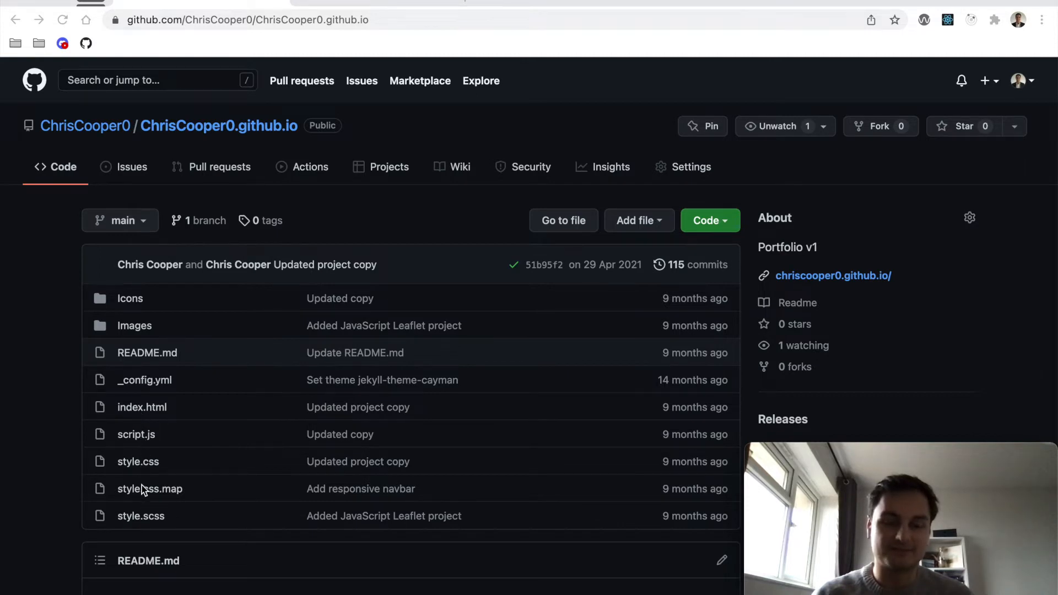
mouse_move(158, 511)
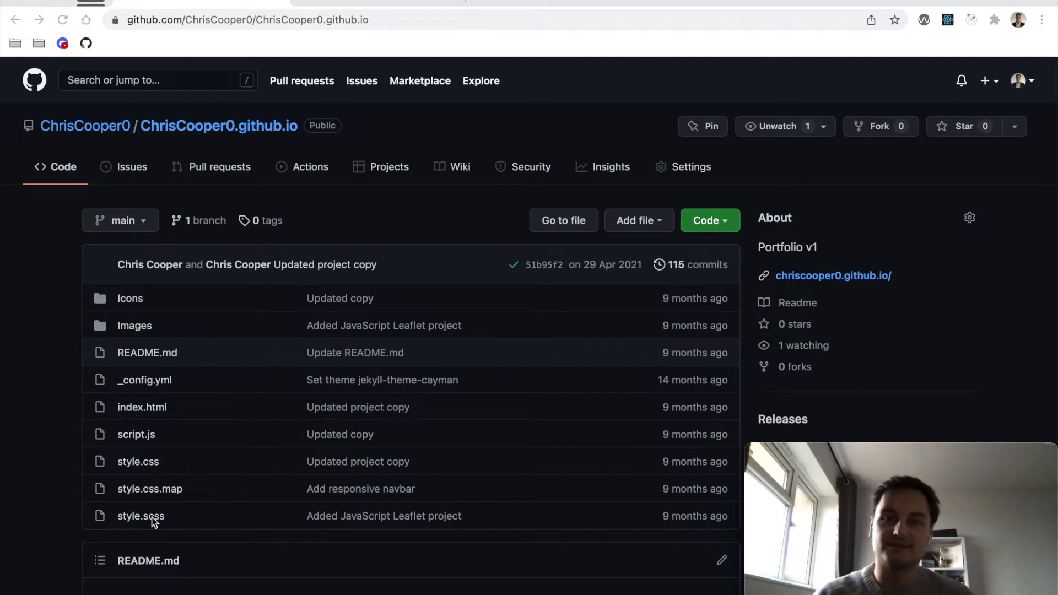
mouse_move(141, 325)
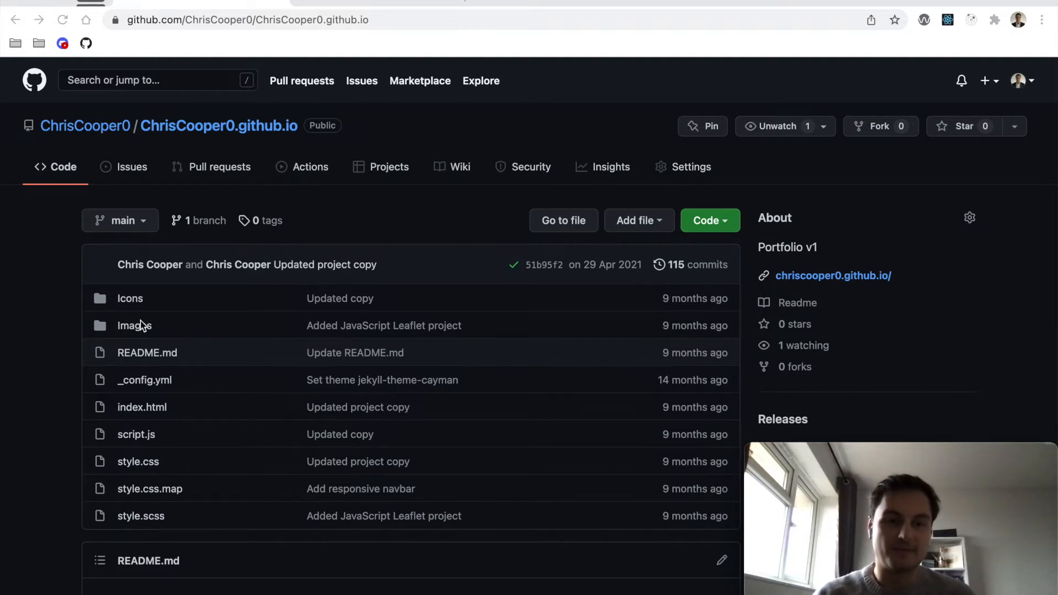
mouse_move(135, 298)
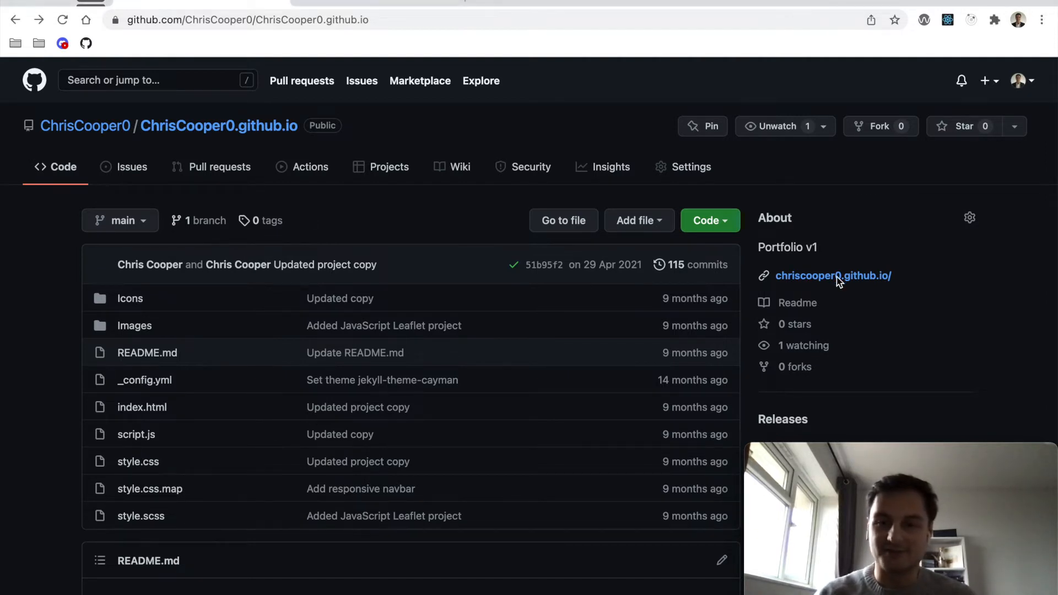
left_click(832, 275)
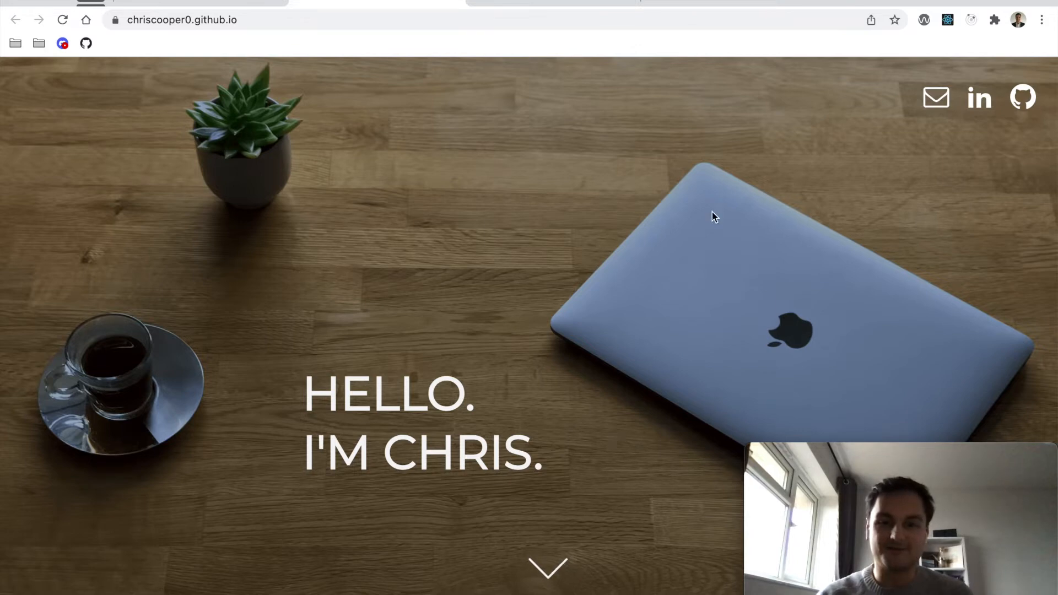
mouse_move(585, 196)
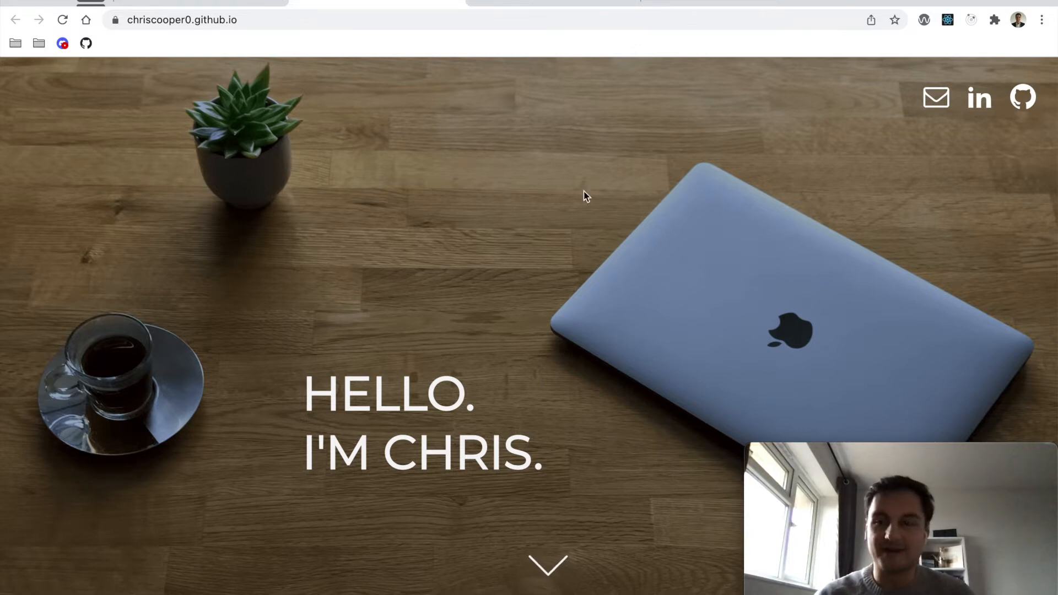
mouse_move(502, 216)
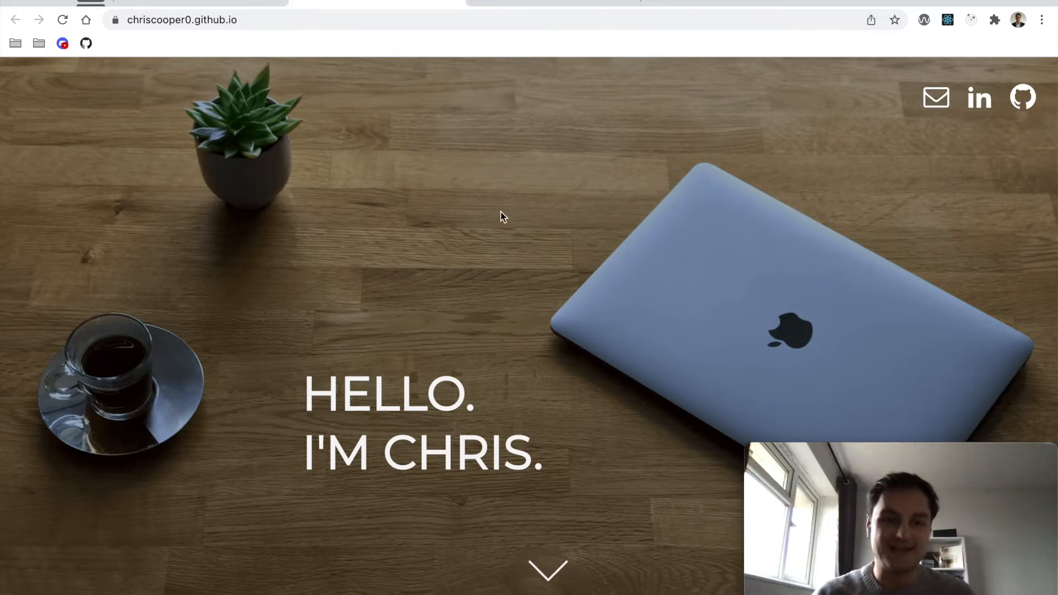
mouse_move(705, 323)
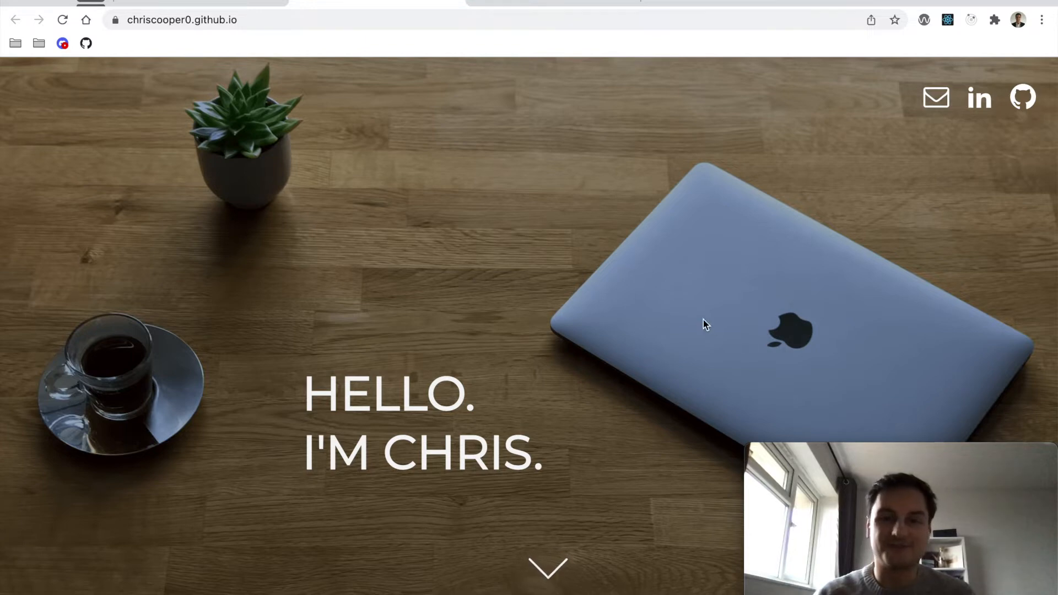
mouse_move(168, 370)
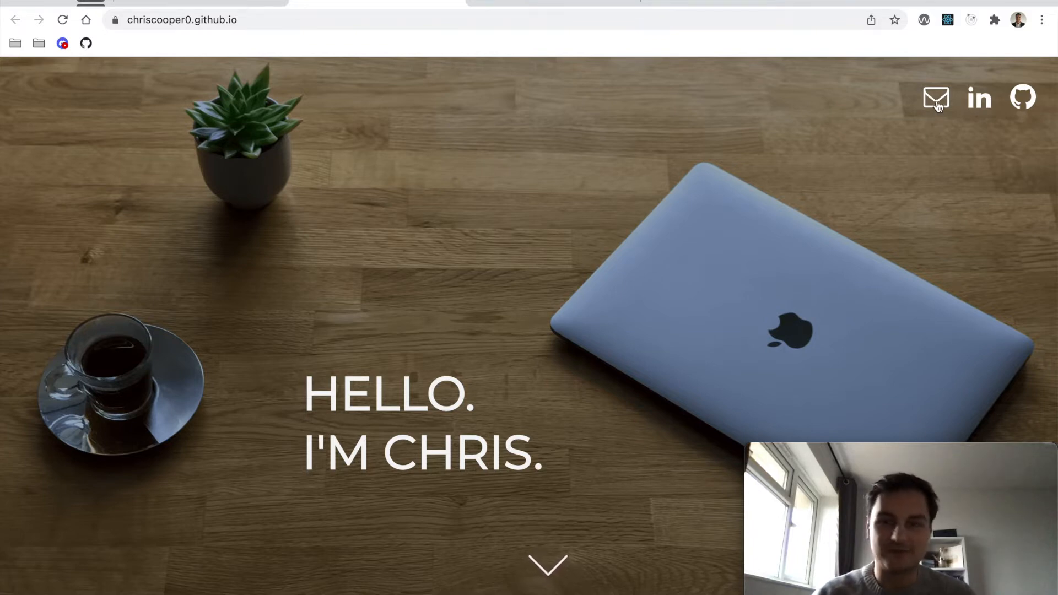
mouse_move(1022, 98)
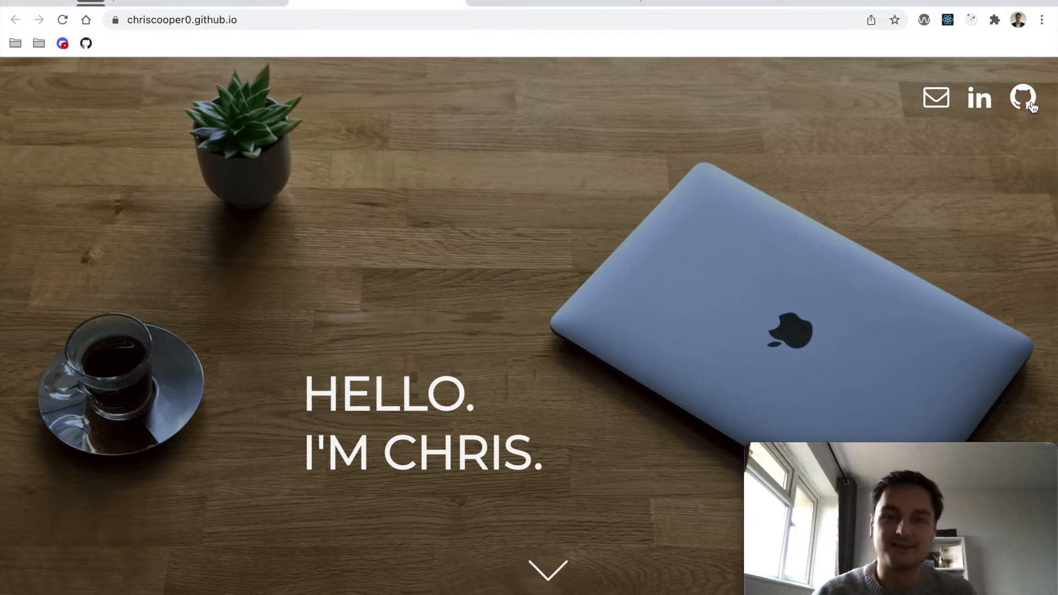
mouse_move(890, 98)
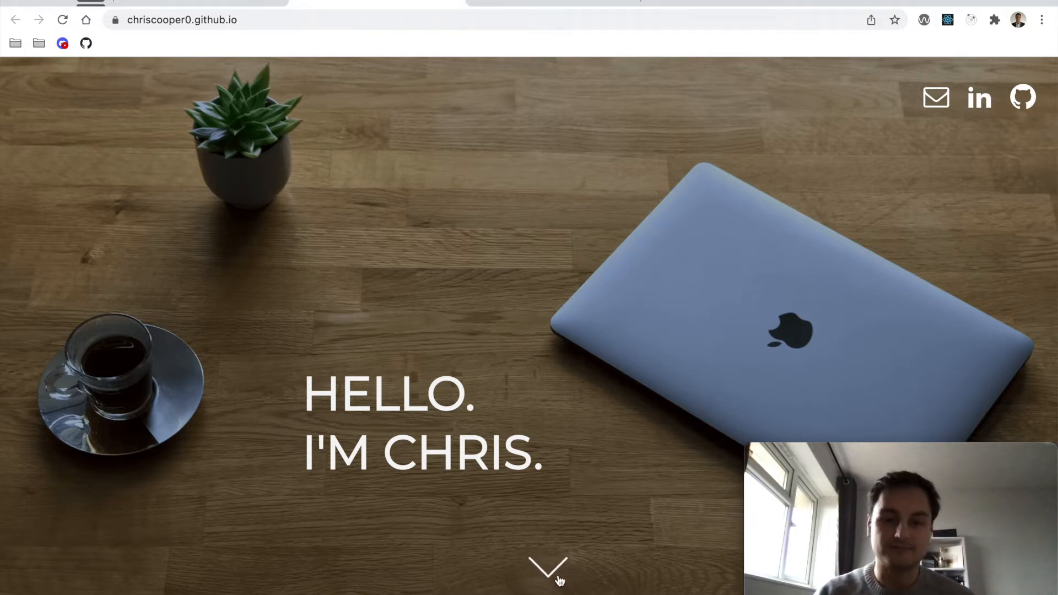
mouse_move(689, 498)
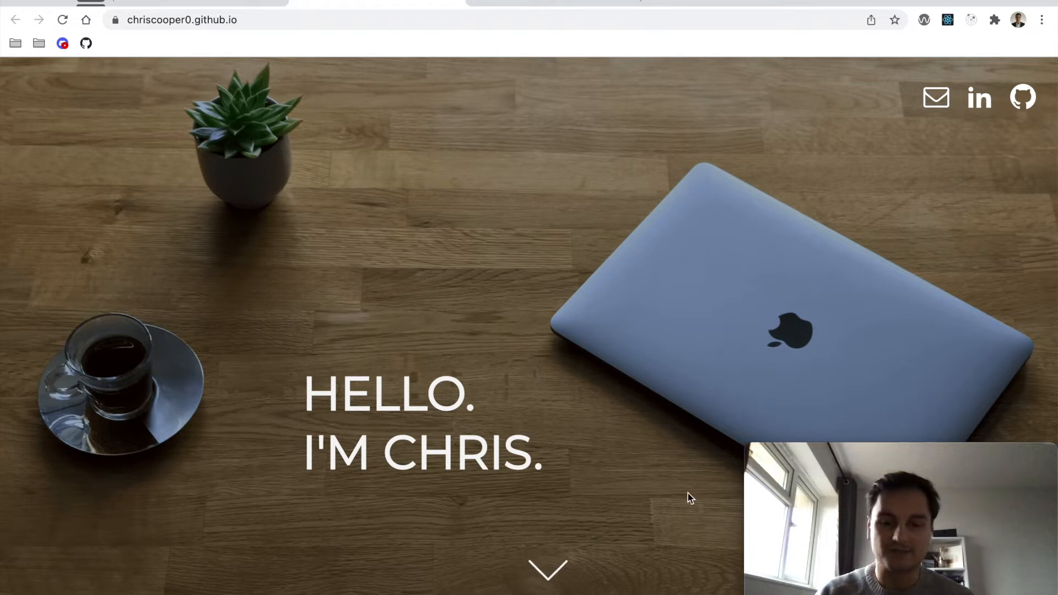
mouse_move(548, 572)
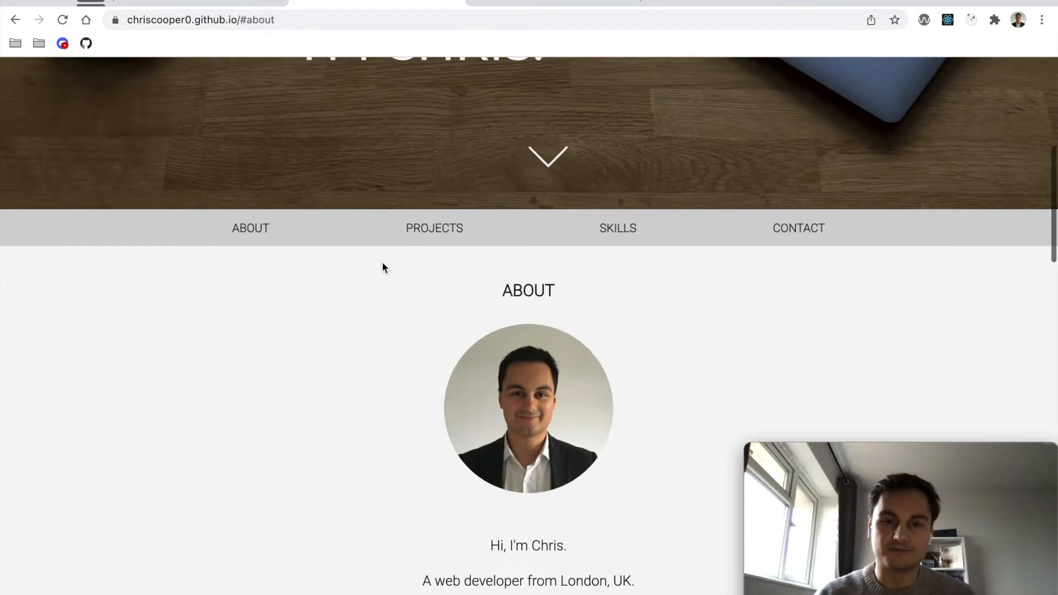
scroll("down", 3)
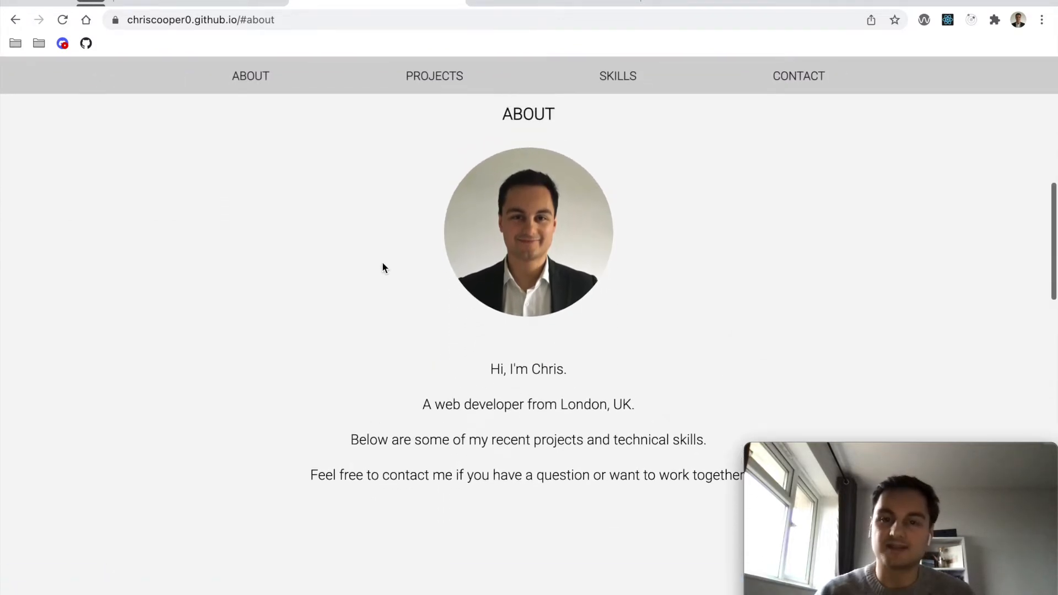
scroll("down", 3)
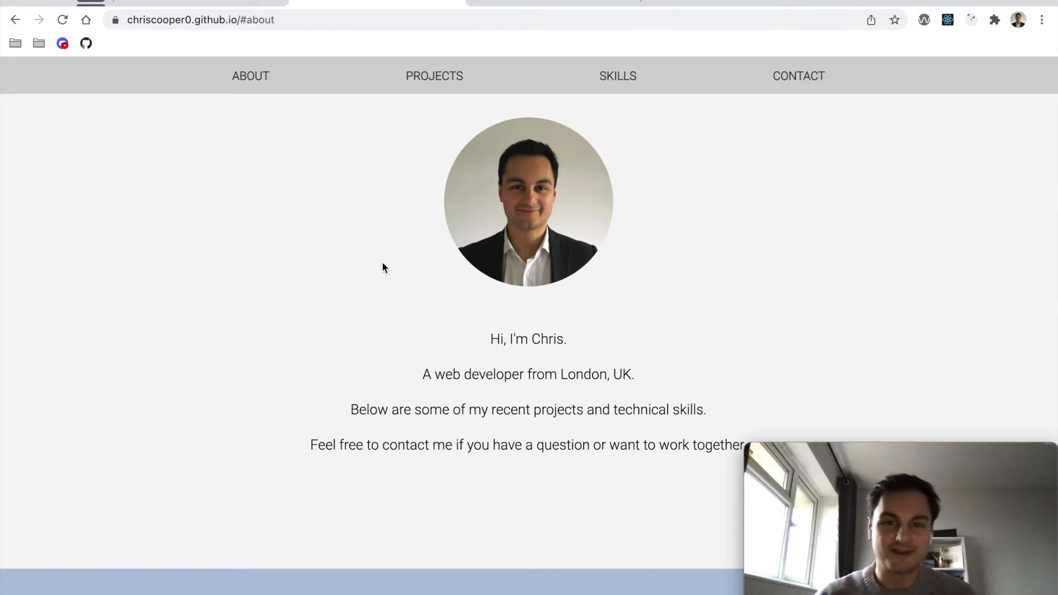
scroll("down", 3)
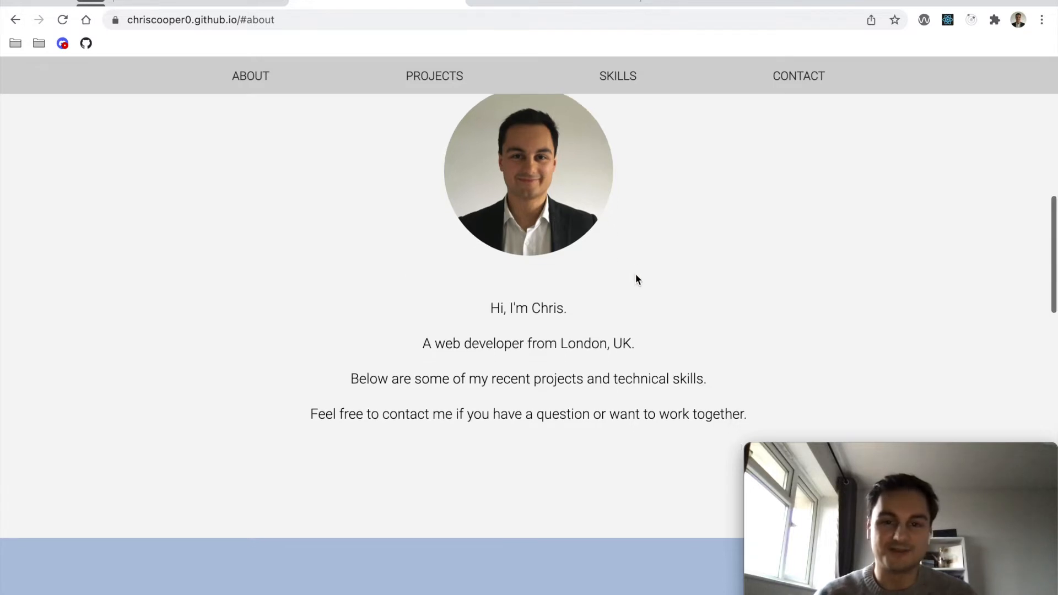
scroll("down", 3)
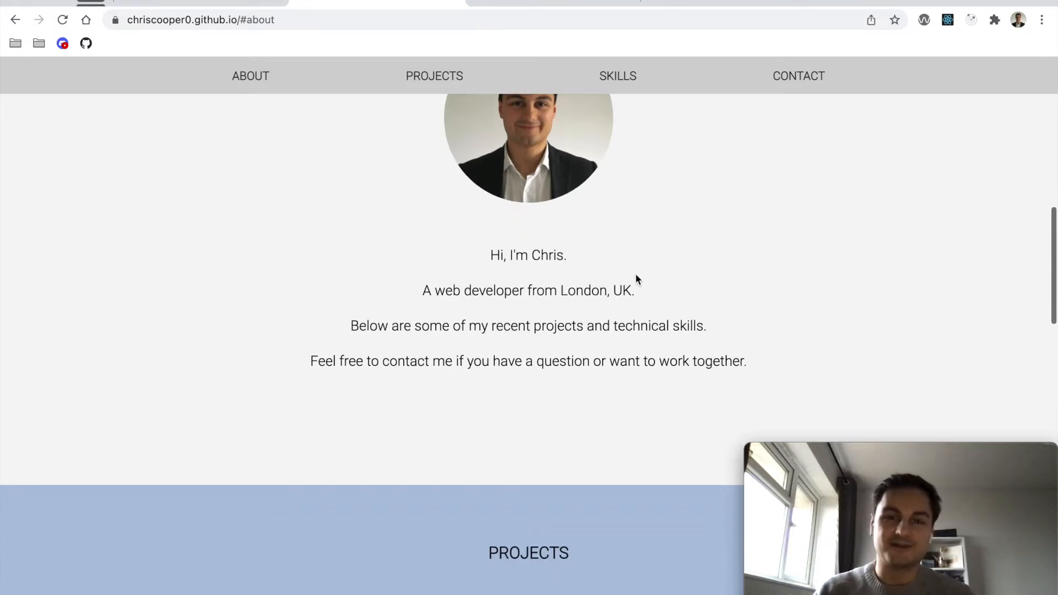
scroll("down", 3)
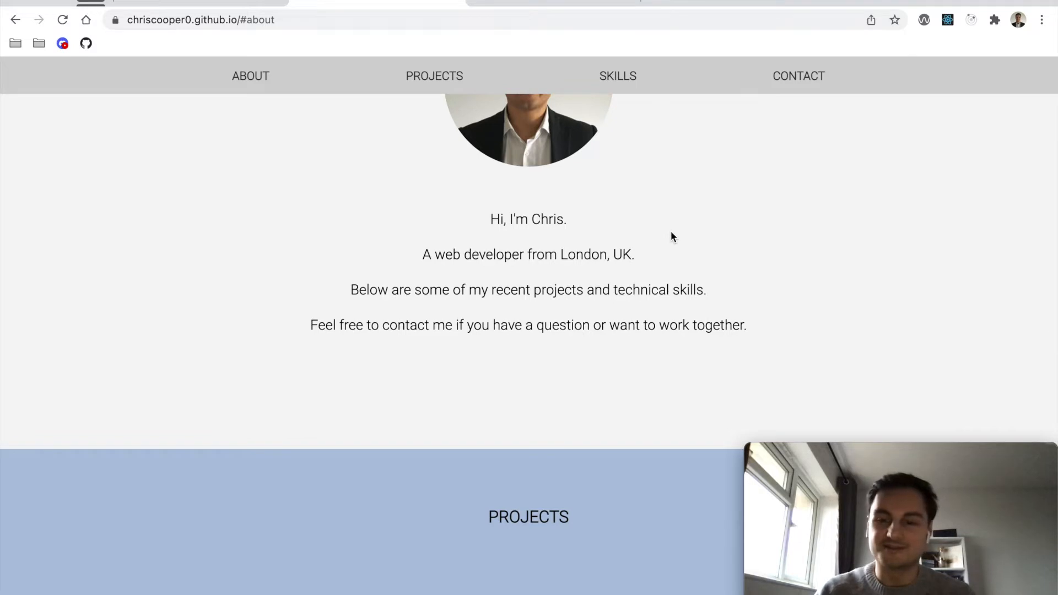
mouse_move(708, 246)
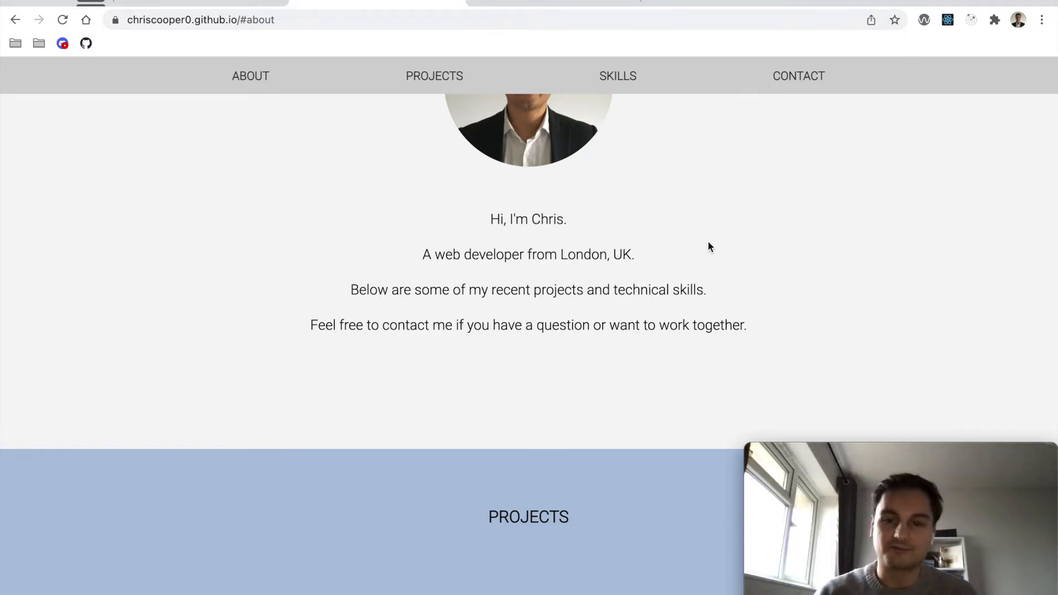
mouse_move(720, 279)
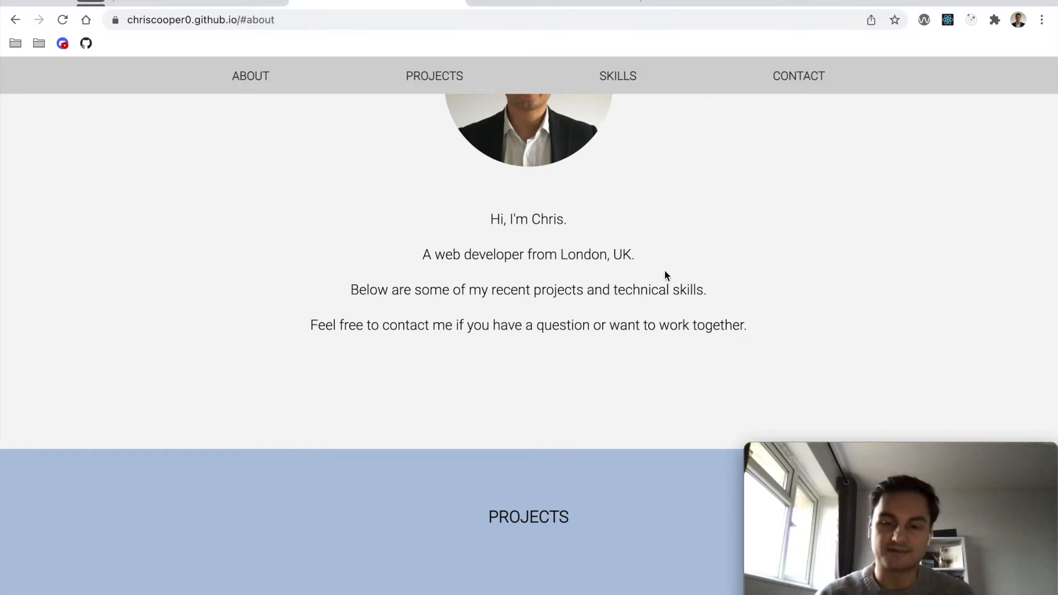
mouse_move(637, 355)
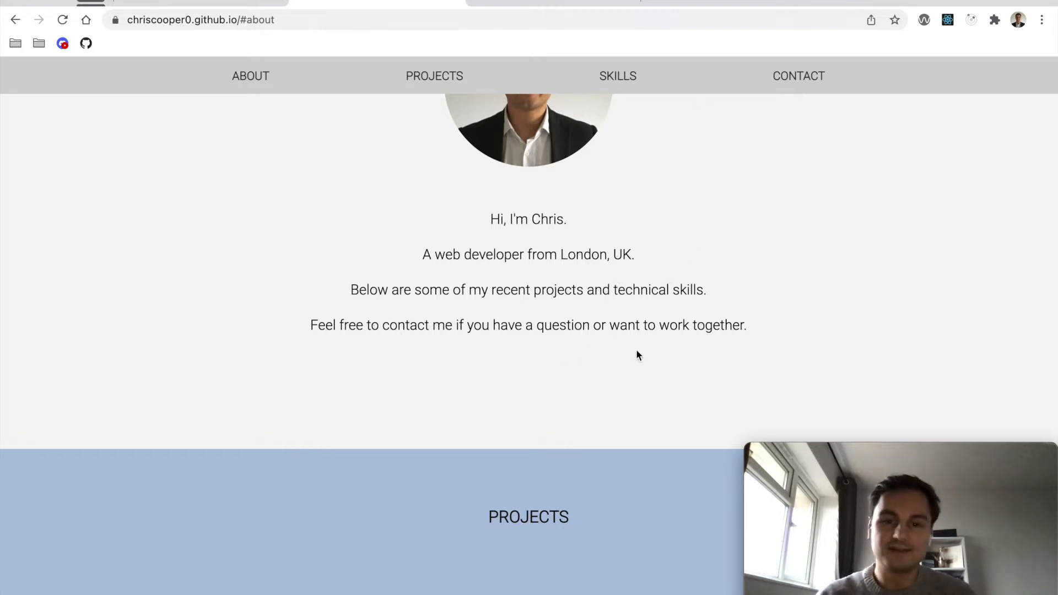
scroll("down", 3)
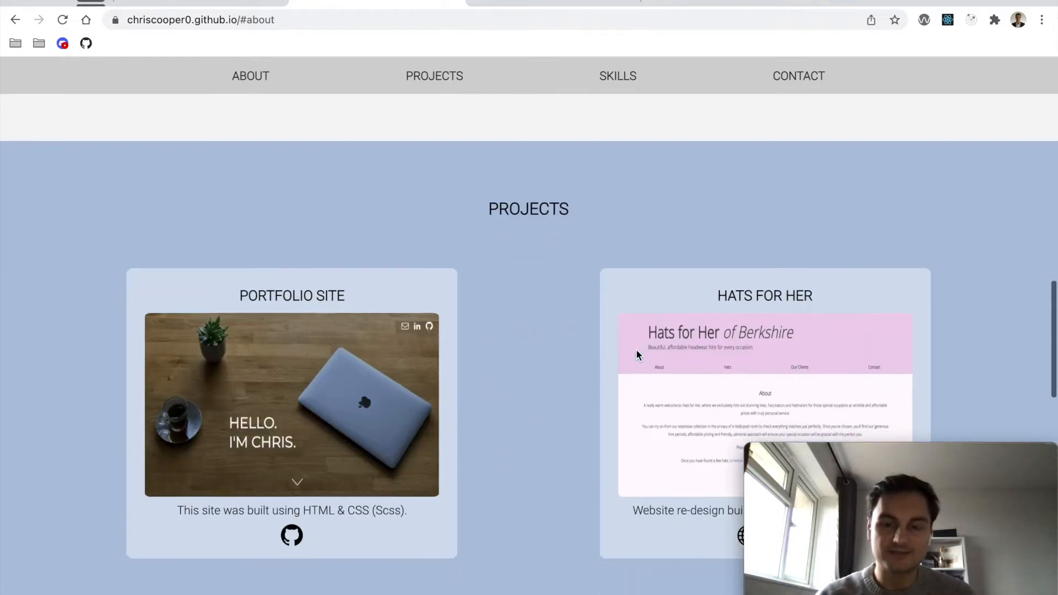
scroll("down", 3)
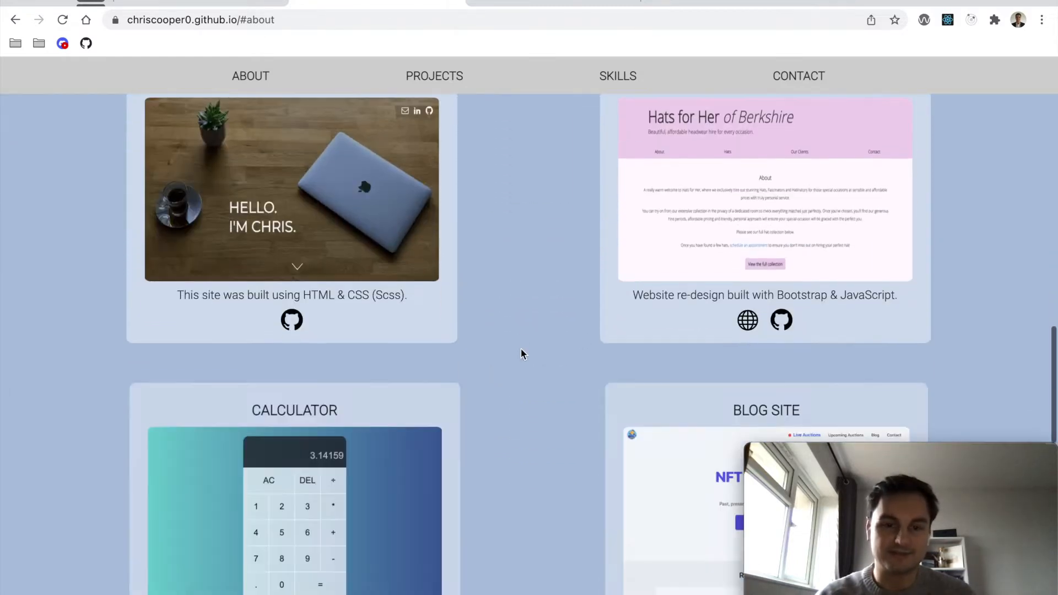
scroll("down", 3)
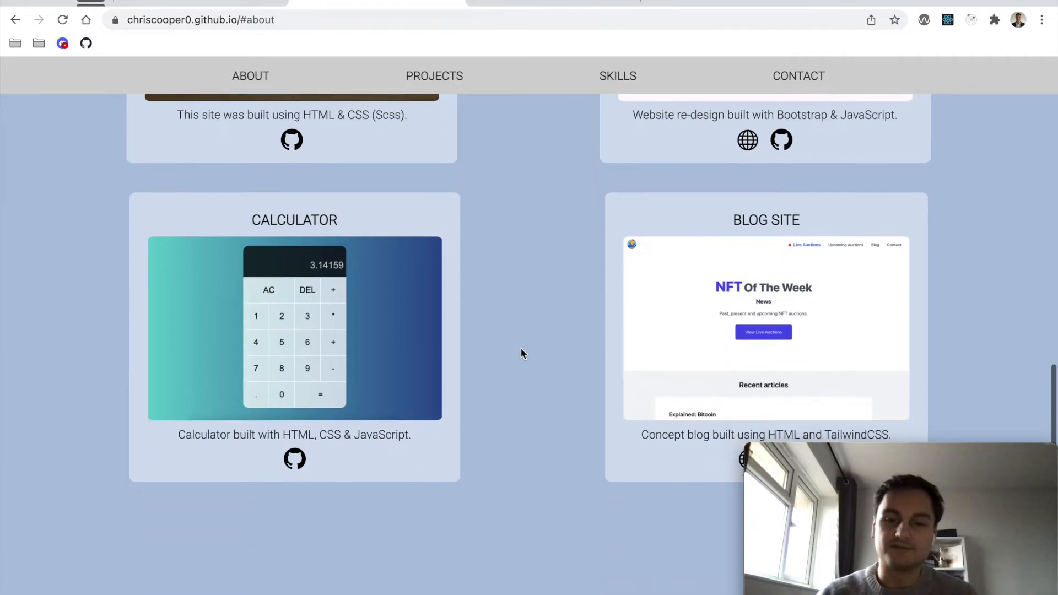
scroll("down", 3)
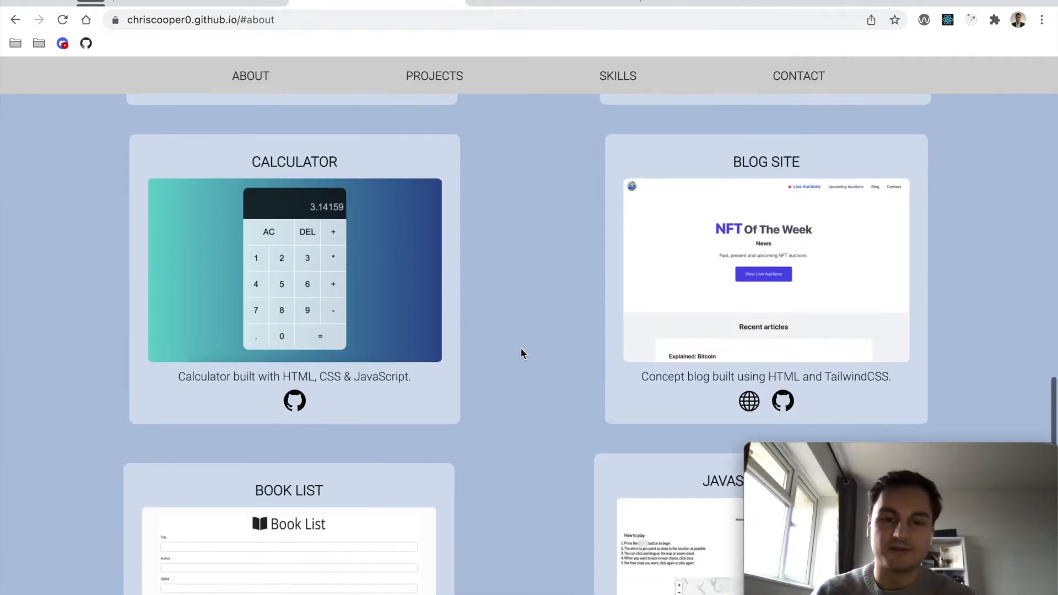
scroll("up", 3)
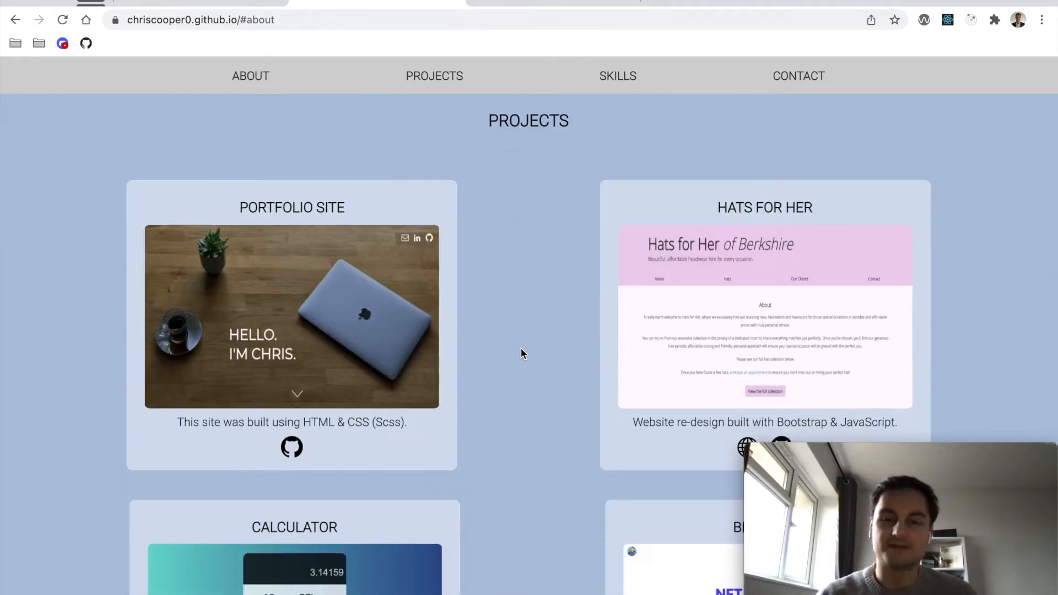
mouse_move(432, 282)
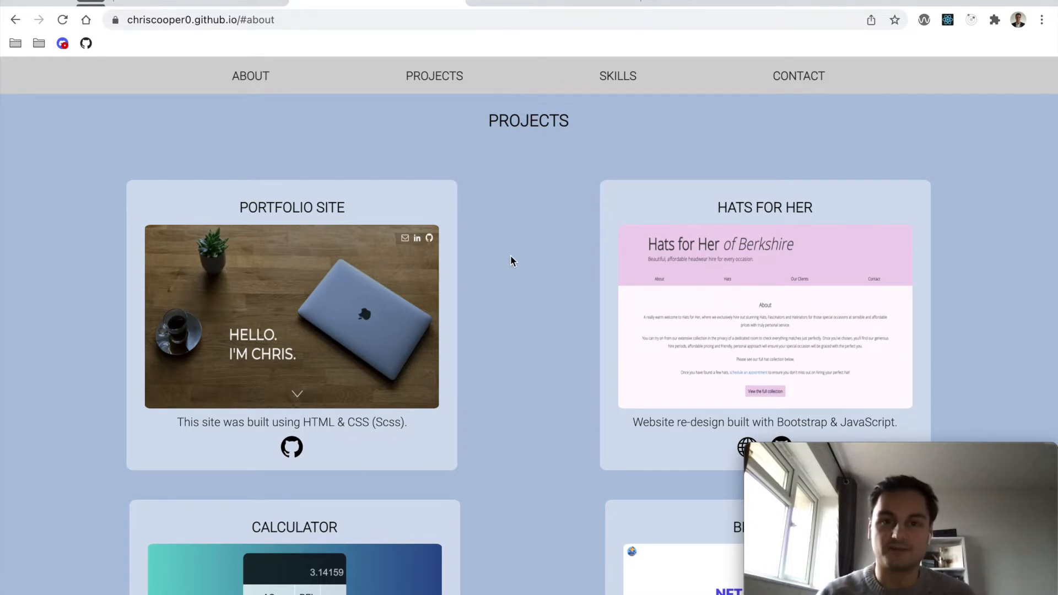
mouse_move(448, 229)
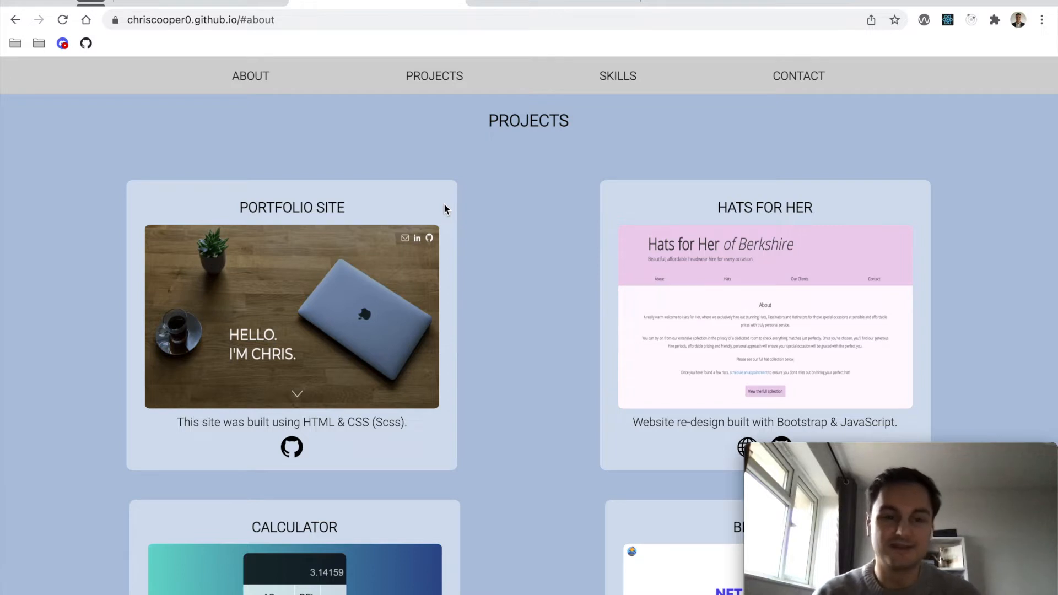
scroll("down", 3)
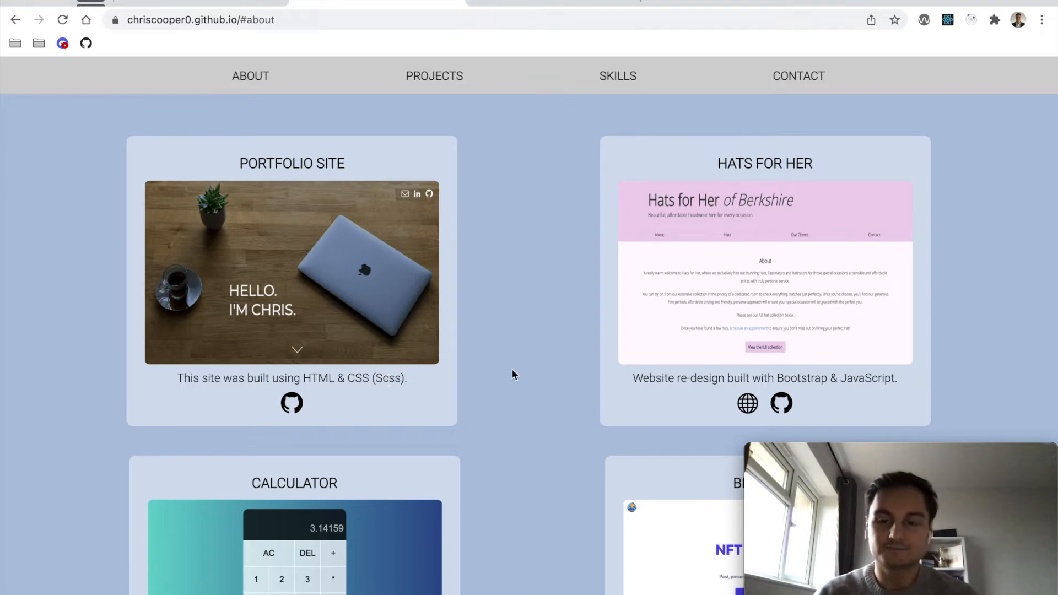
mouse_move(644, 397)
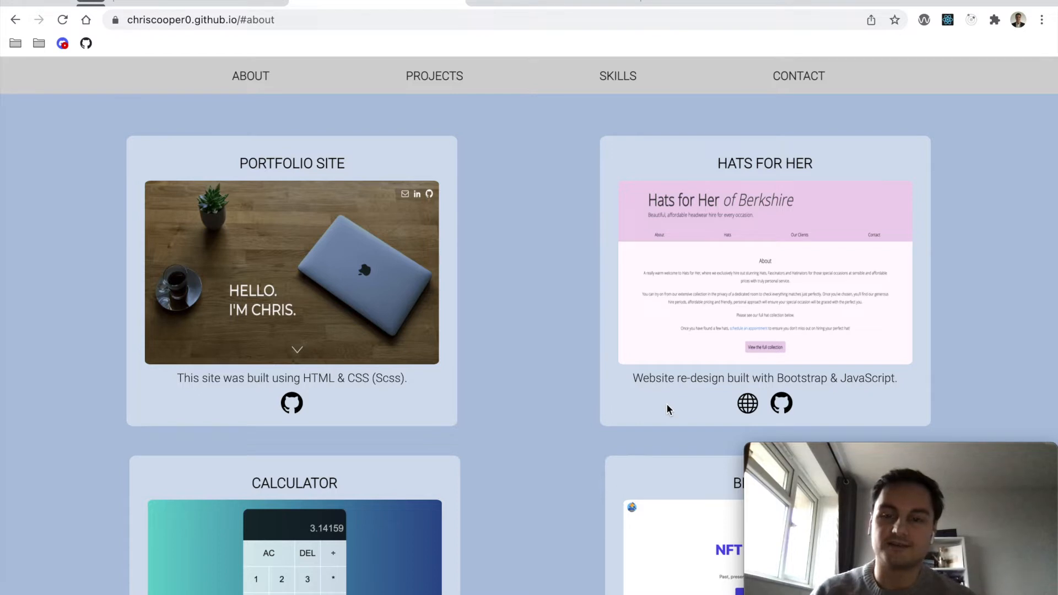
mouse_move(790, 402)
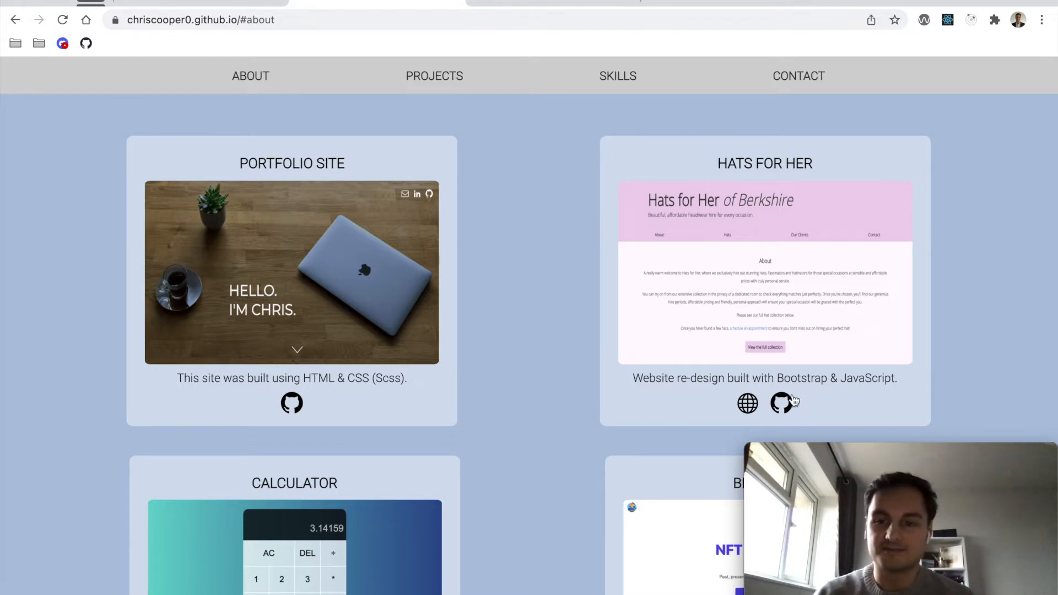
mouse_move(684, 405)
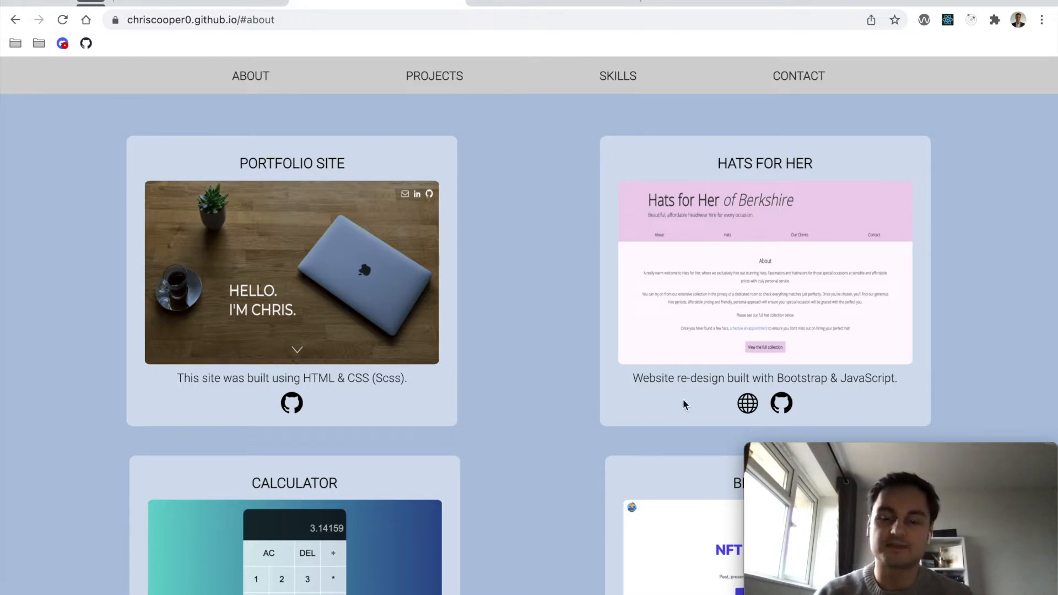
mouse_move(696, 410)
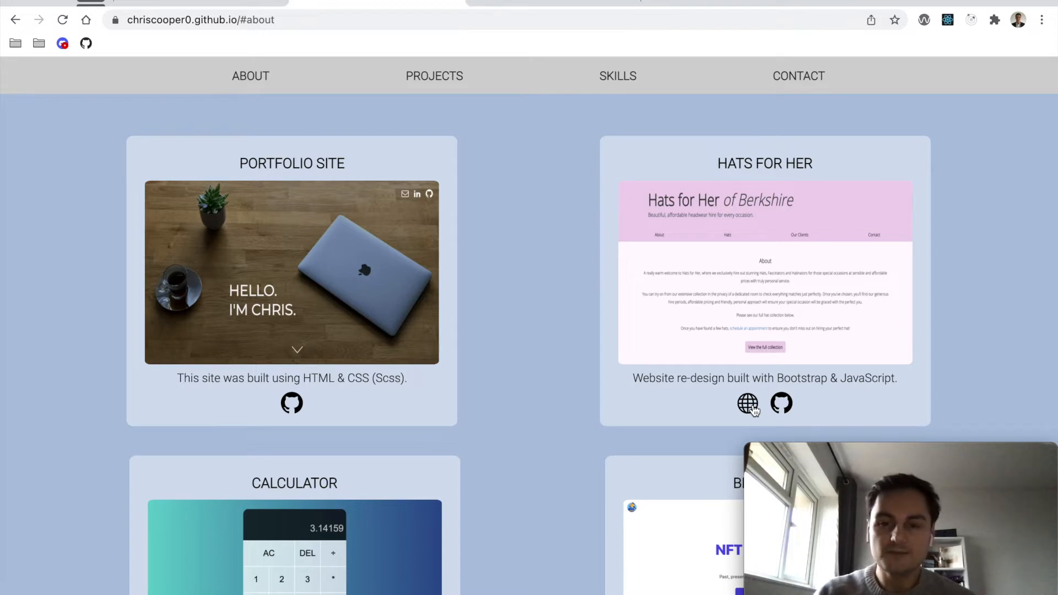
mouse_move(620, 383)
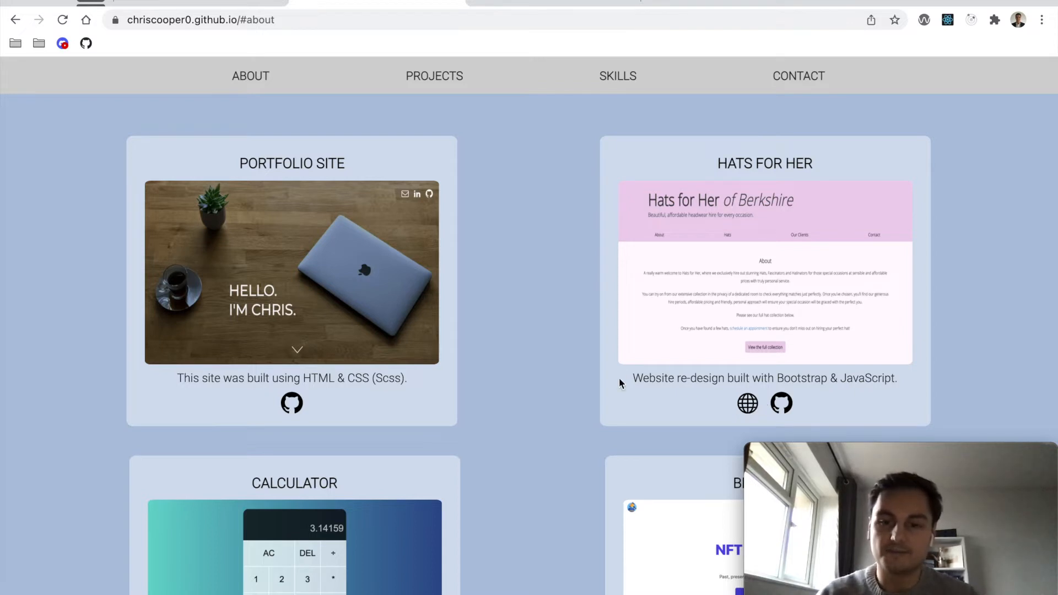
mouse_move(747, 403)
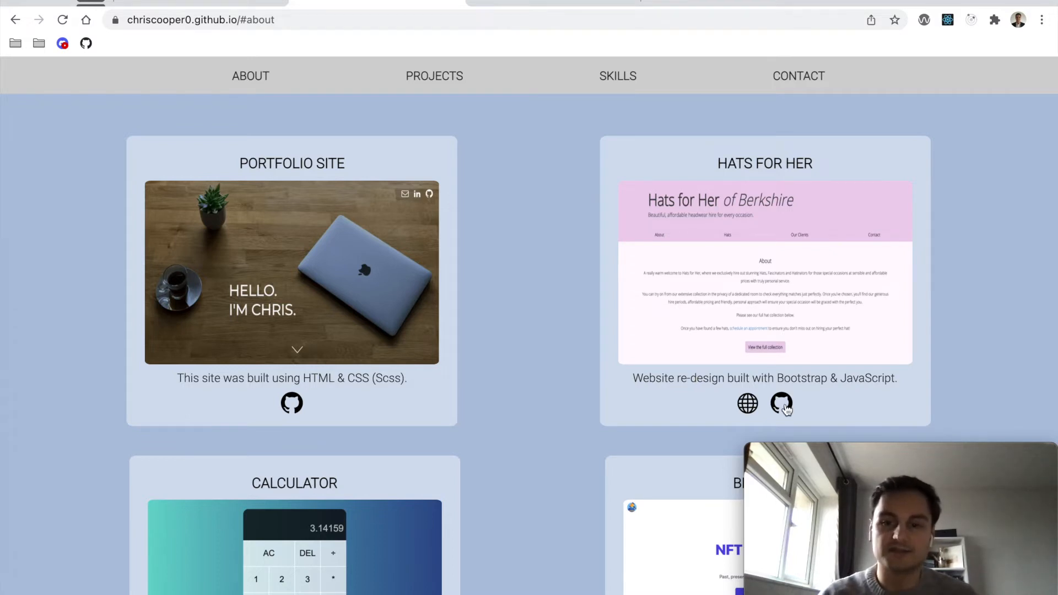
Step: Open the Hats-For-Her GitHub repository and scroll to its README with the site links
left_click(781, 404)
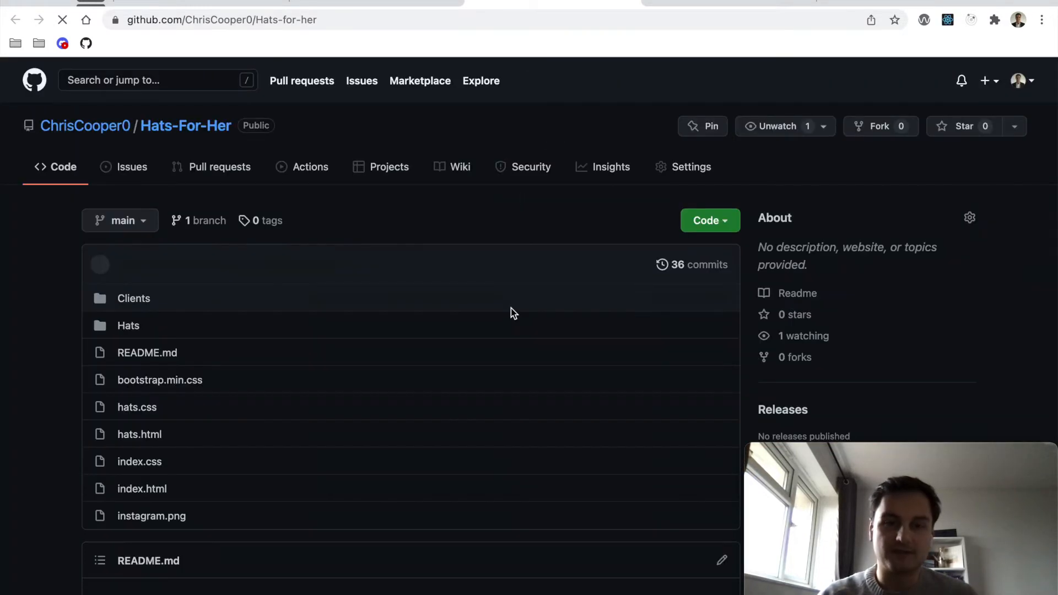
scroll("down", 3)
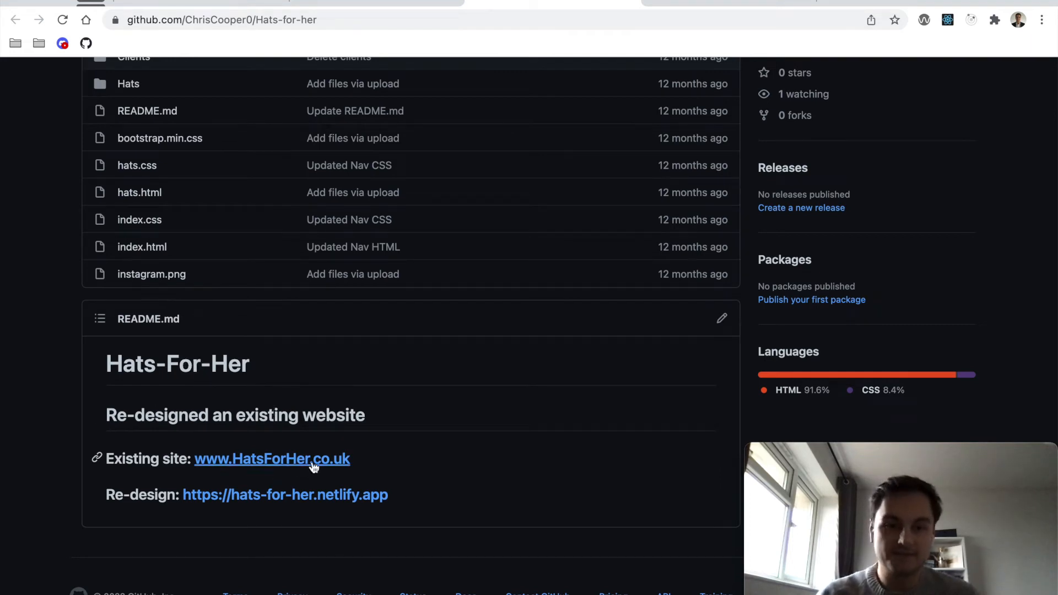
mouse_move(472, 482)
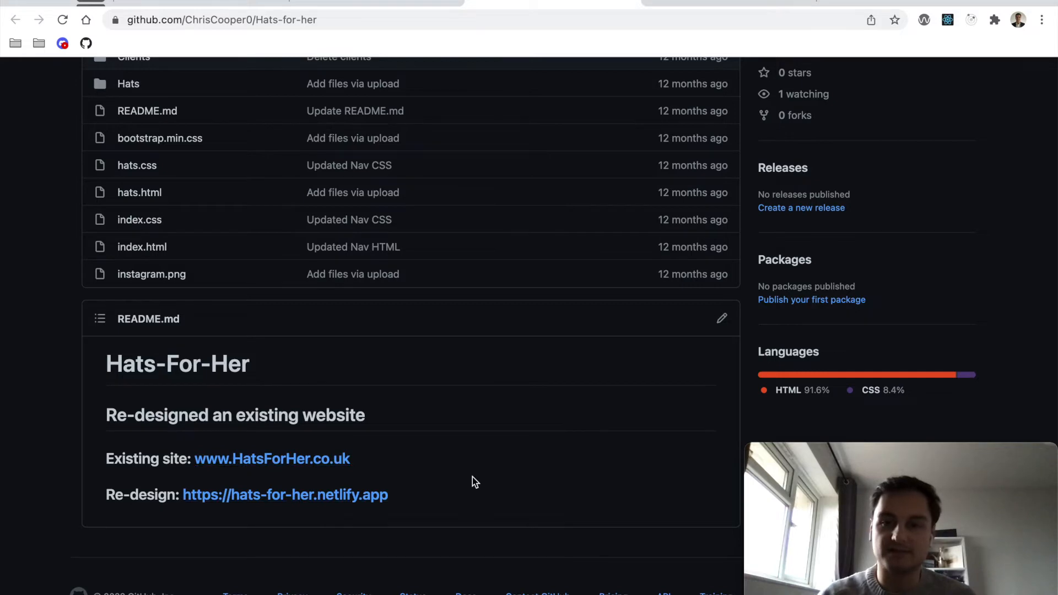
scroll("down", 3)
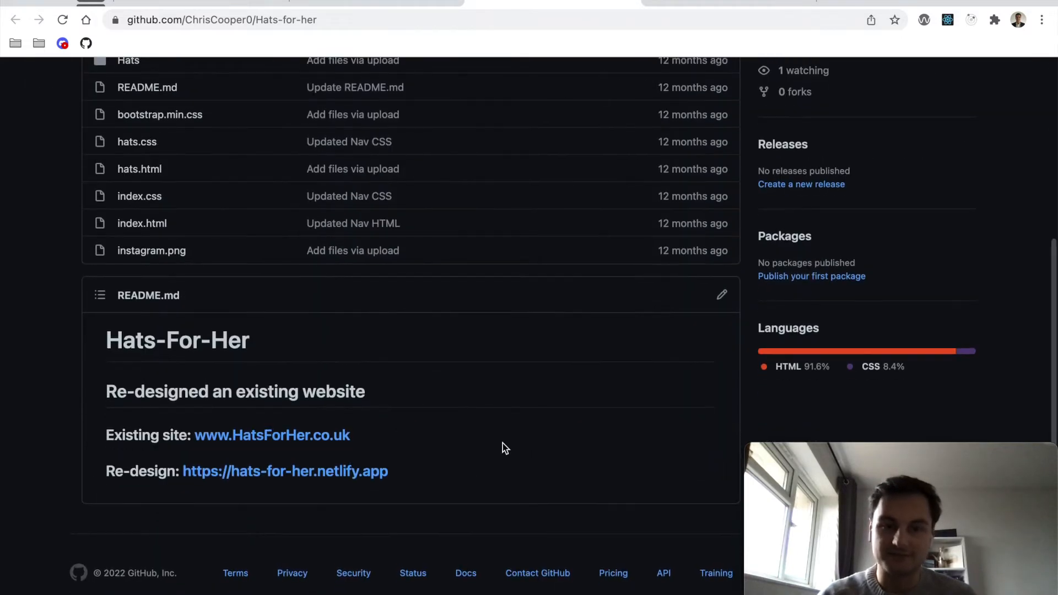
mouse_move(508, 409)
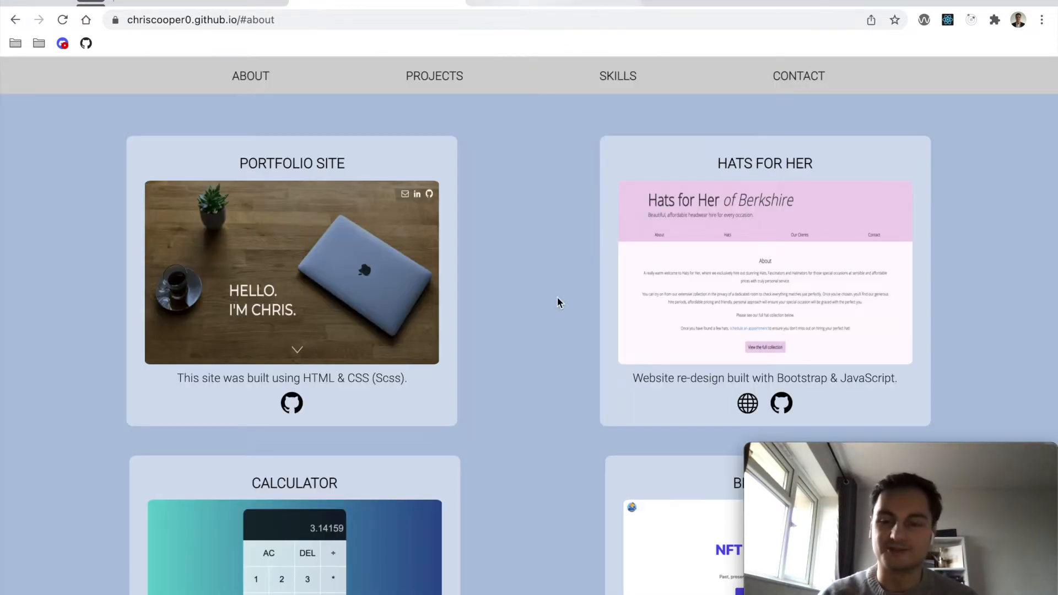
Step: Scroll through the project cards to the Portfolio Site and Hats For Her entries
scroll("down", 3)
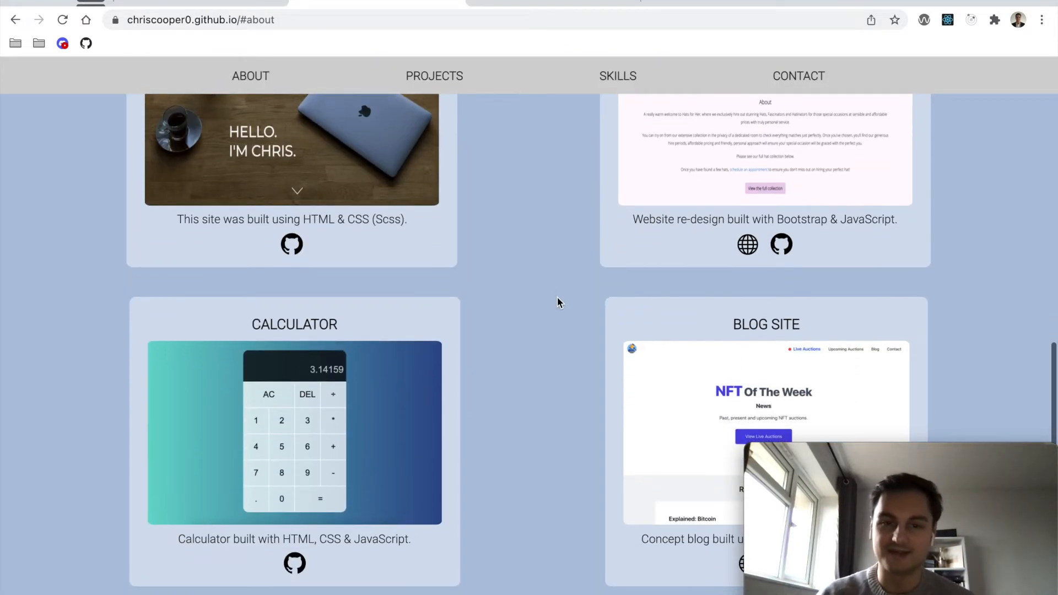
scroll("down", 3)
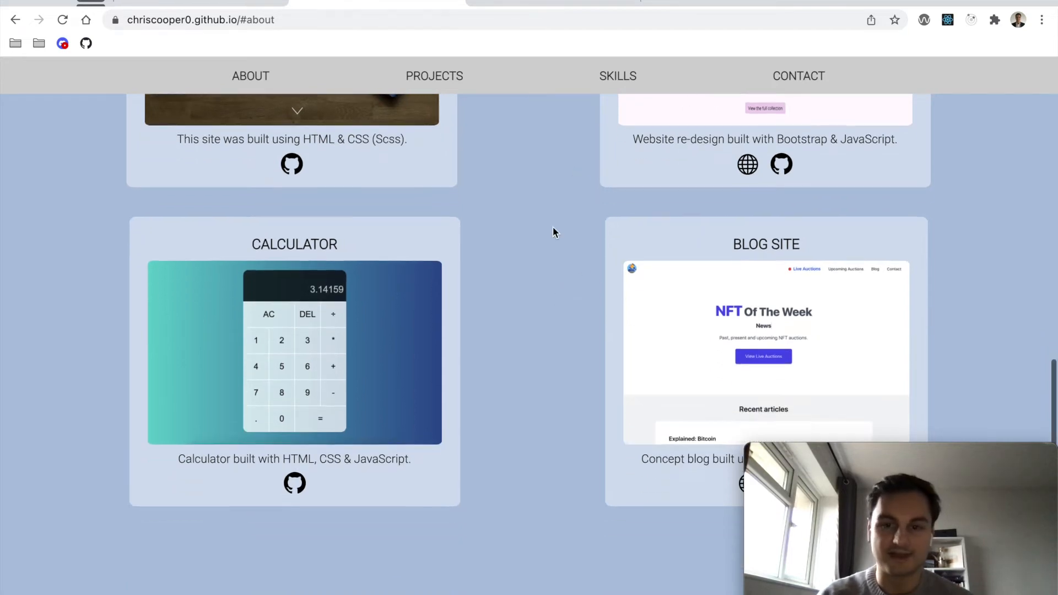
scroll("down", 3)
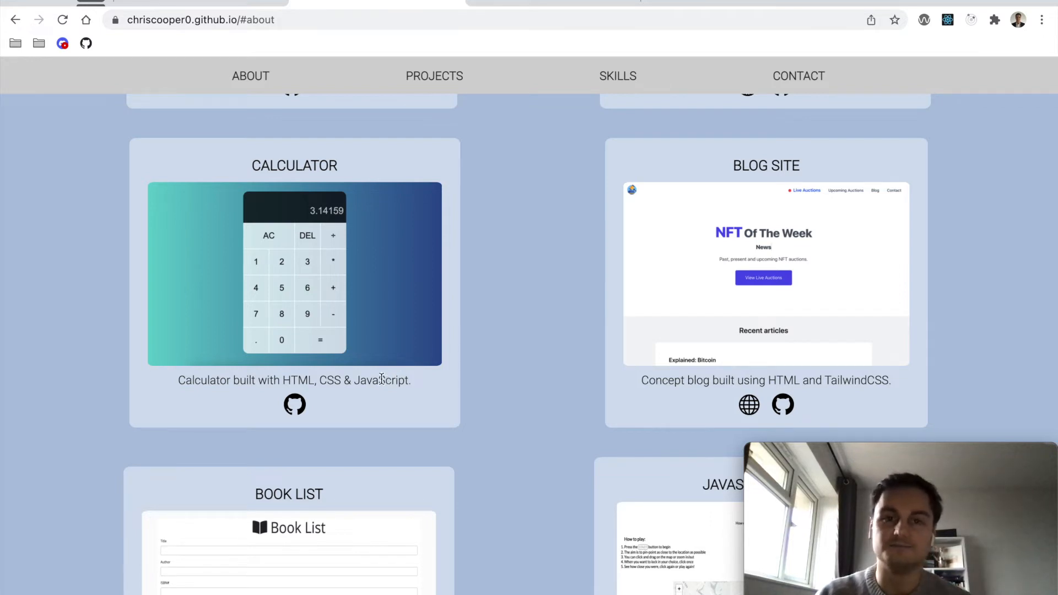
mouse_move(439, 316)
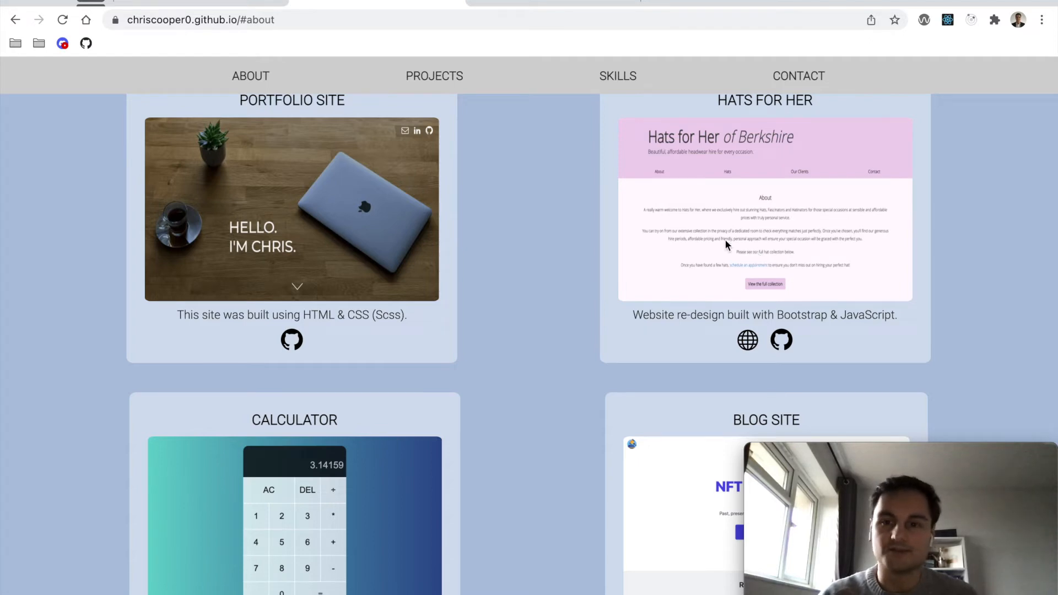
mouse_move(543, 263)
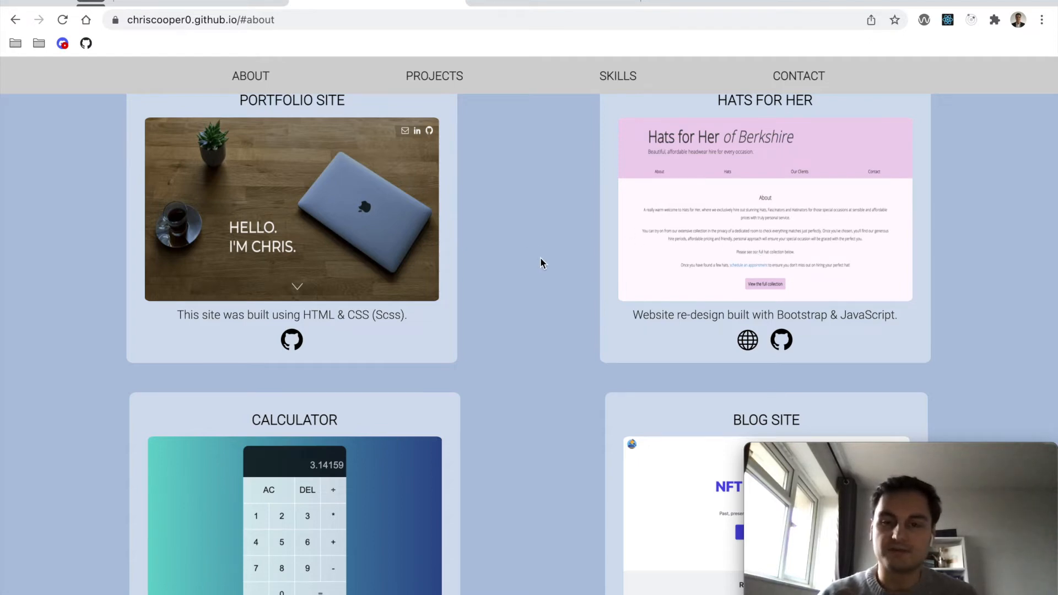
Step: Scroll the Projects section to the Calculator and Blog Site cards
scroll("down", 3)
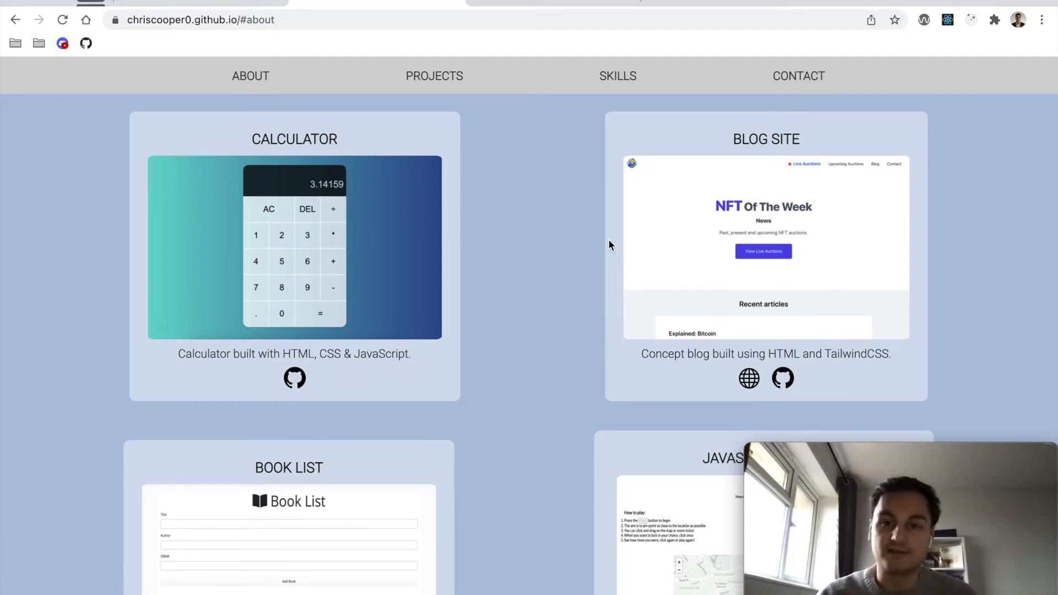
mouse_move(806, 286)
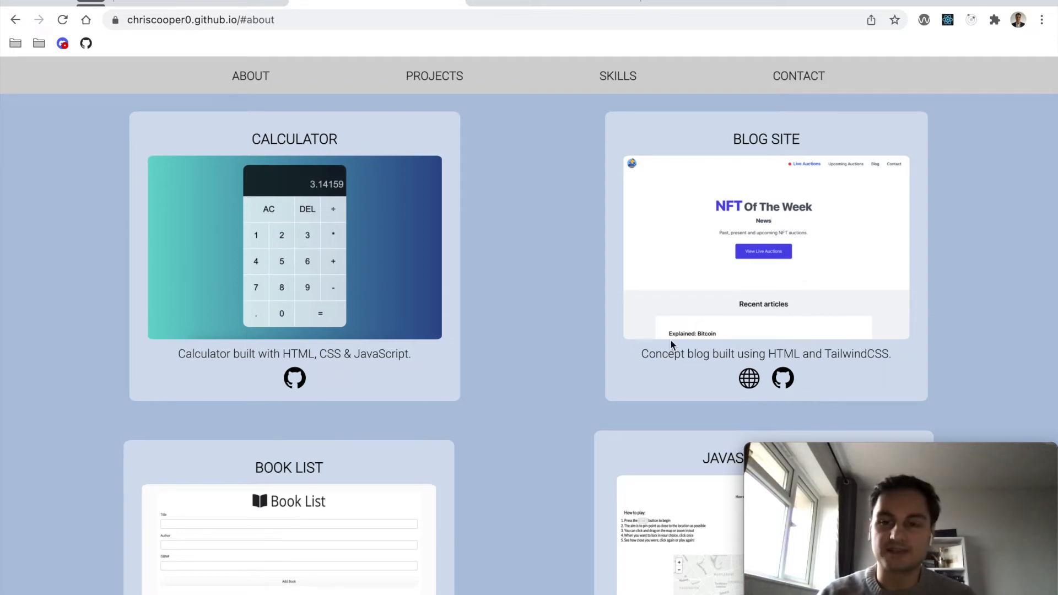
mouse_move(546, 366)
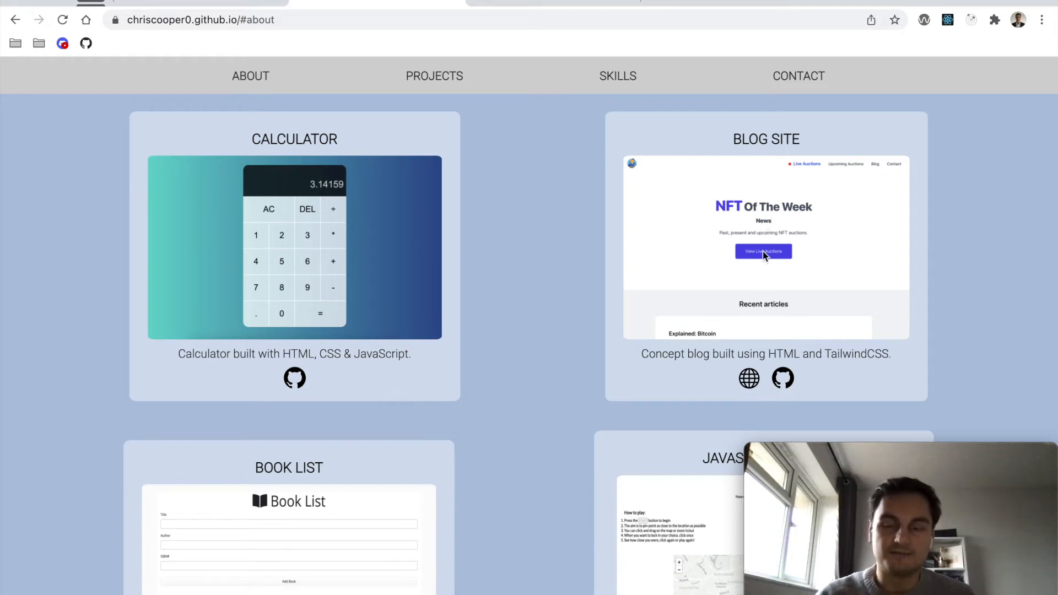
mouse_move(559, 222)
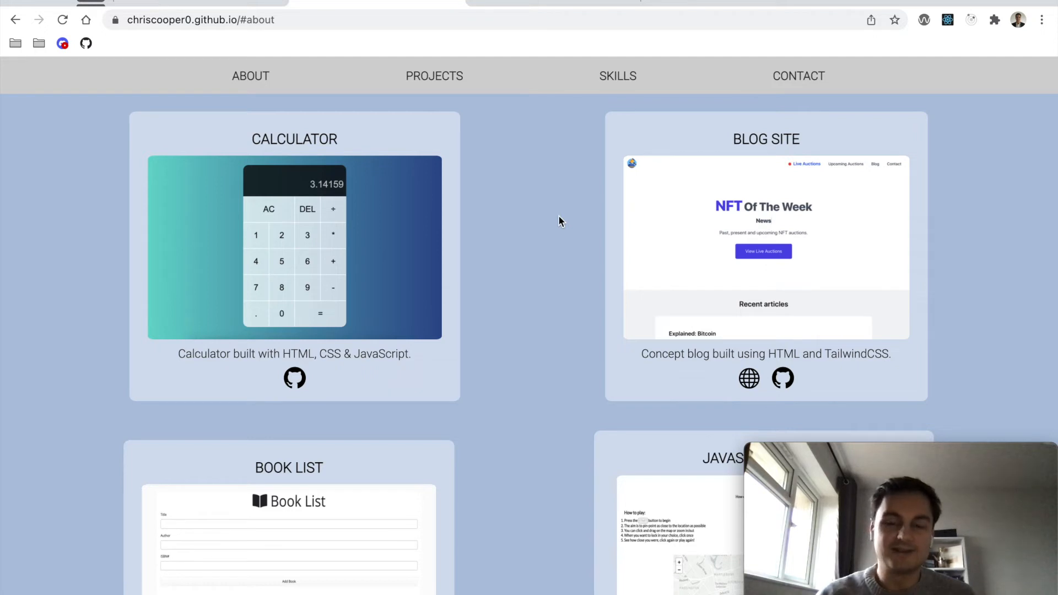
mouse_move(697, 226)
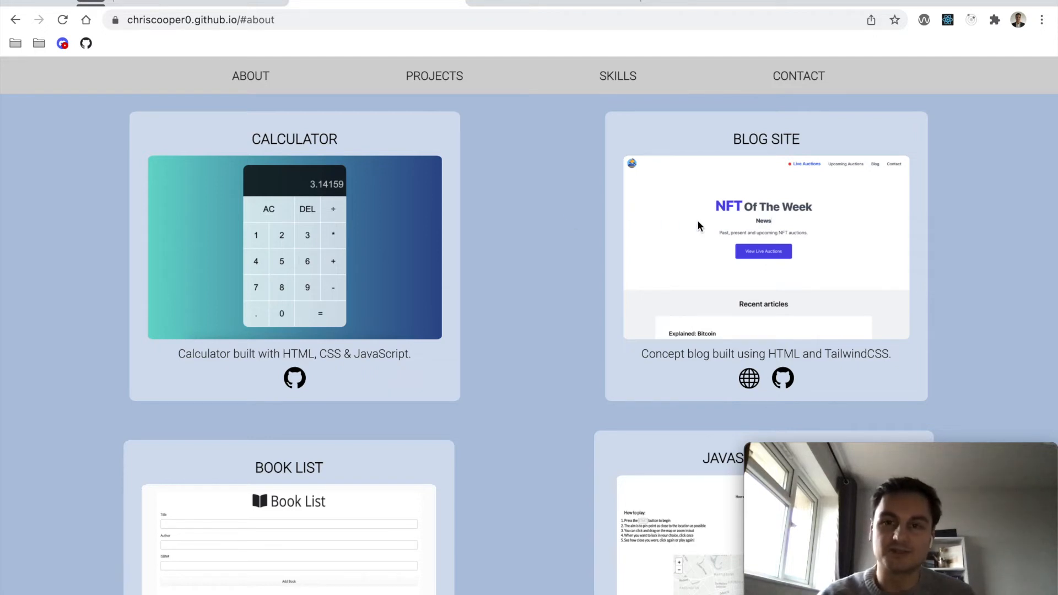
mouse_move(552, 260)
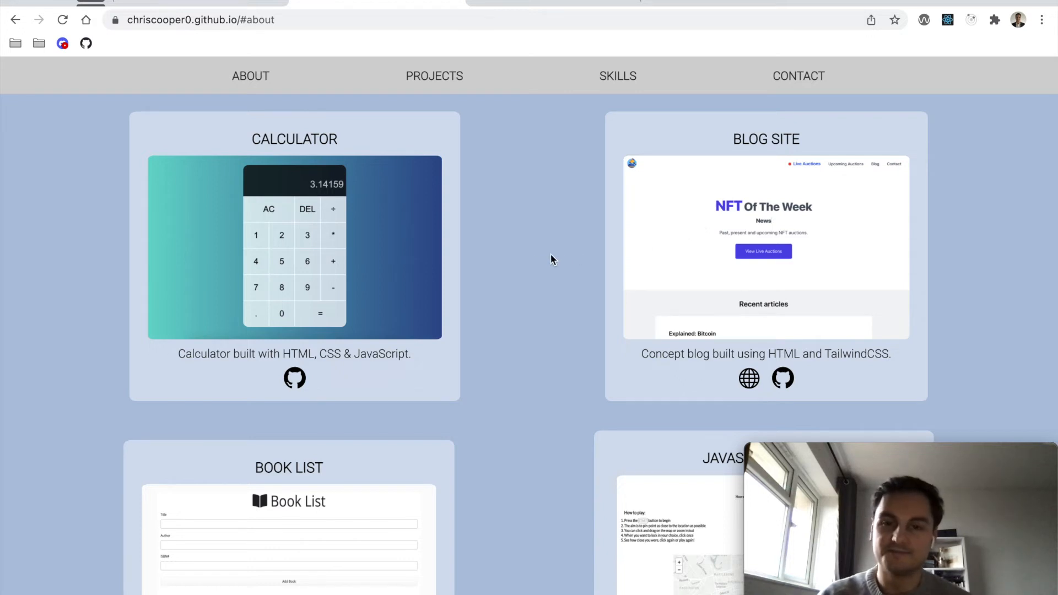
scroll("down", 3)
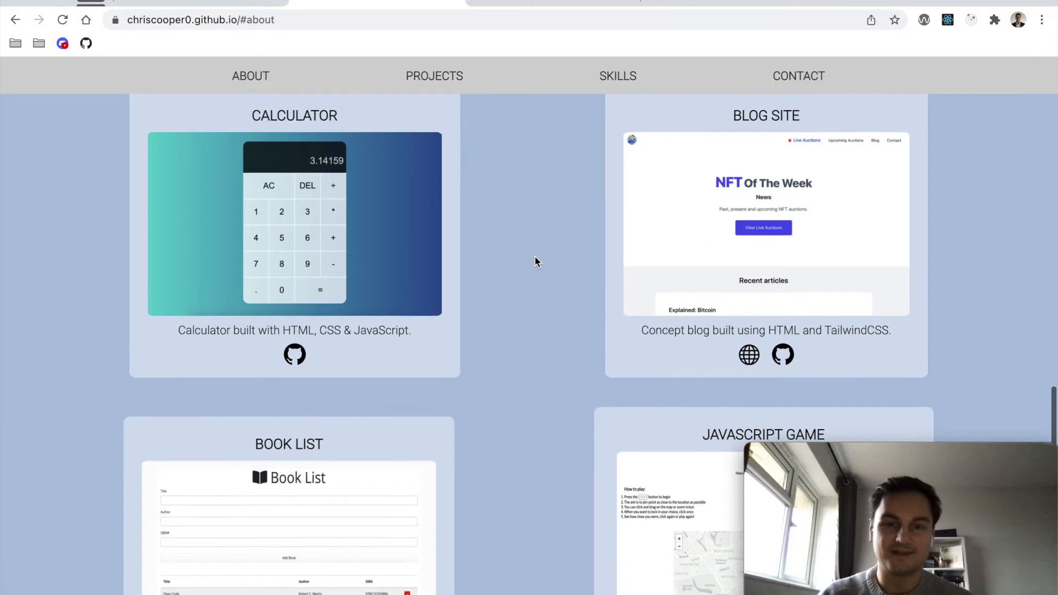
scroll("down", 3)
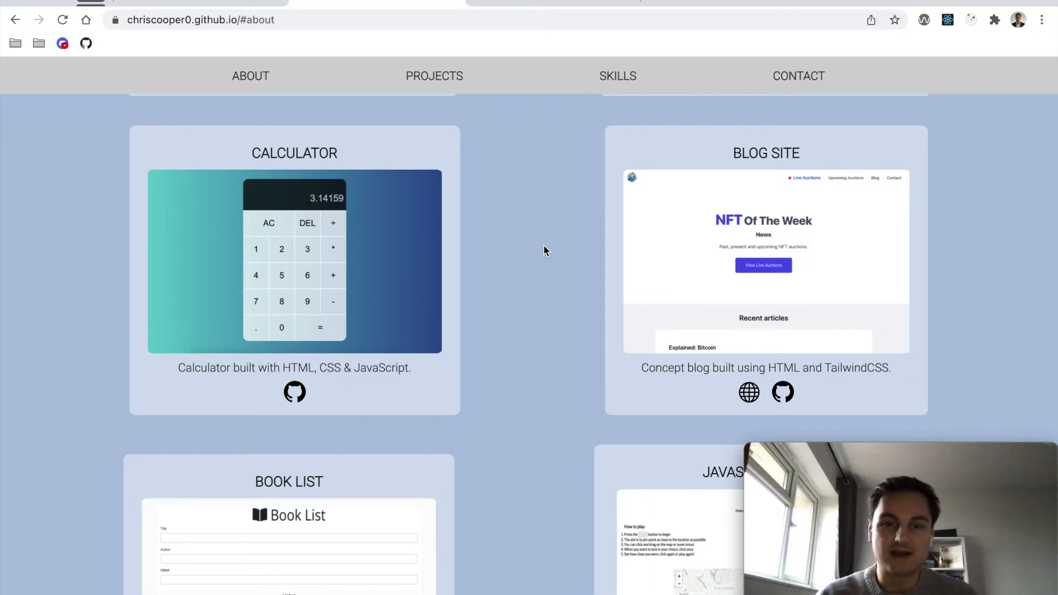
mouse_move(486, 241)
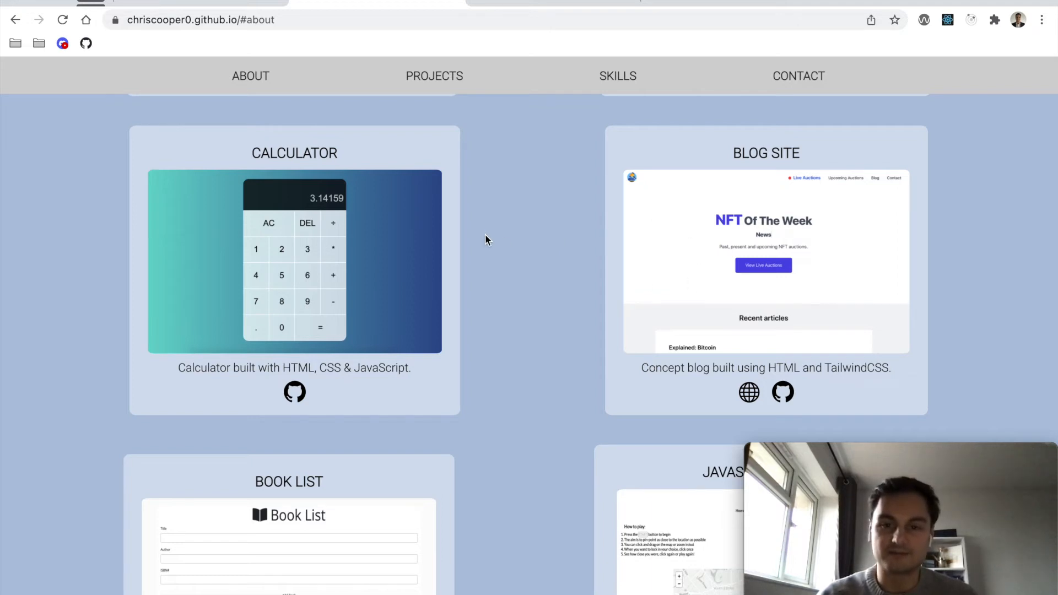
Step: Scroll further until the Book List and JavaScript Game cards are fully visible
scroll("down", 3)
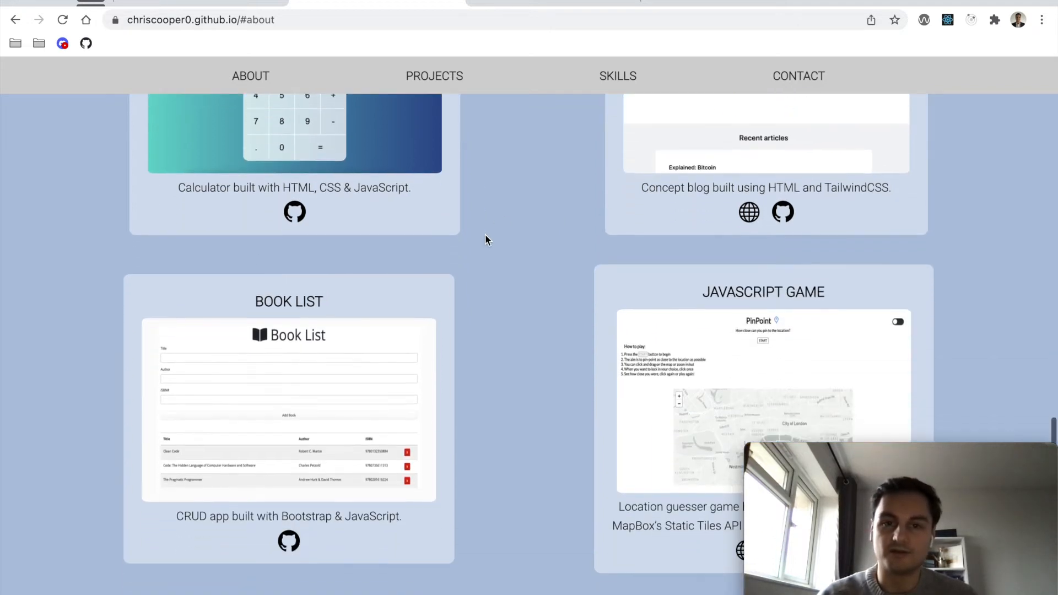
scroll("down", 3)
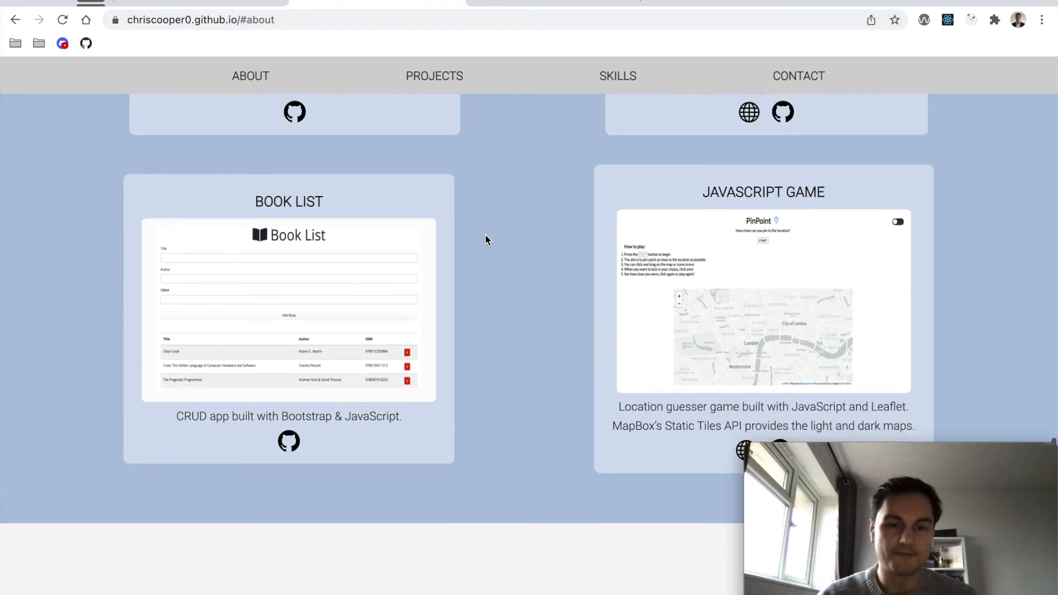
scroll("down", 3)
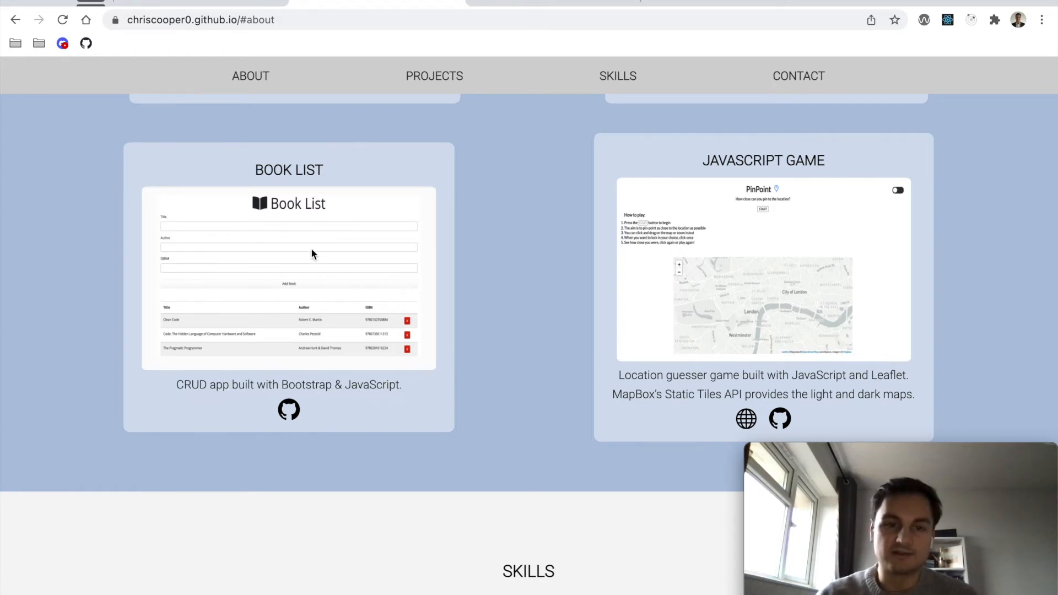
mouse_move(385, 211)
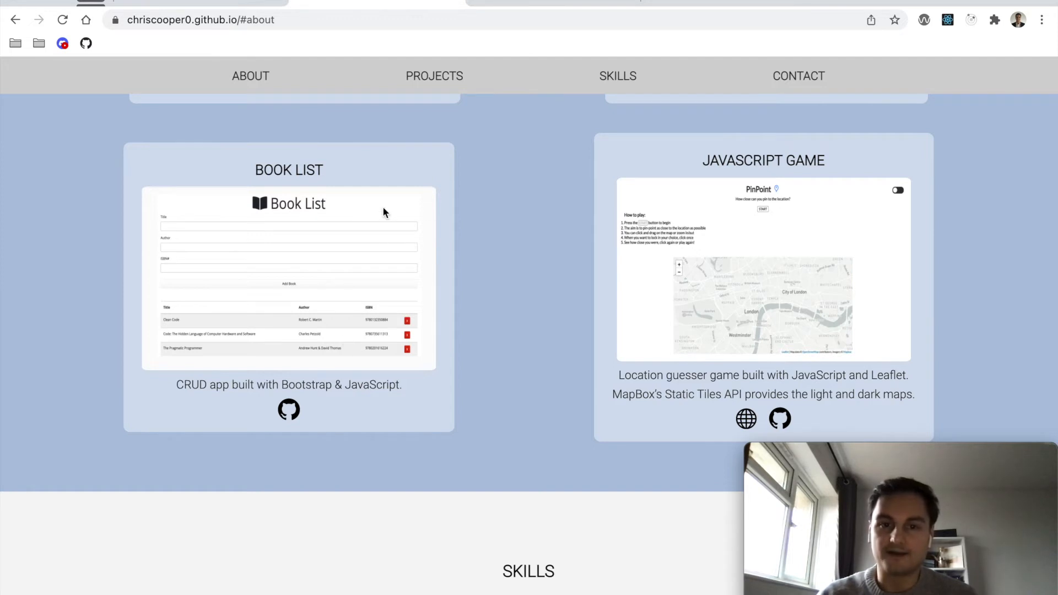
scroll("down", 3)
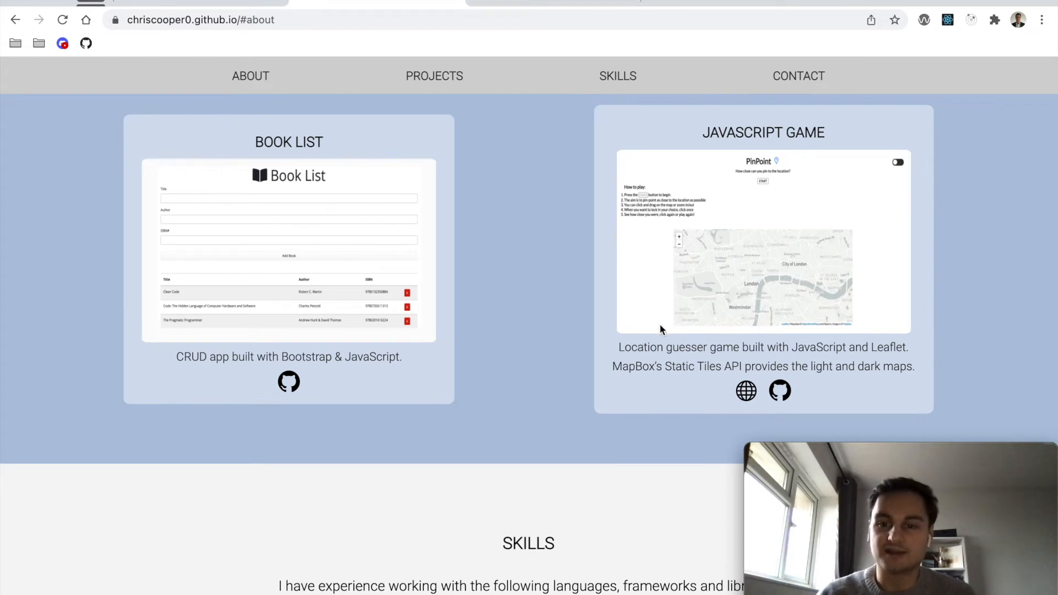
mouse_move(908, 348)
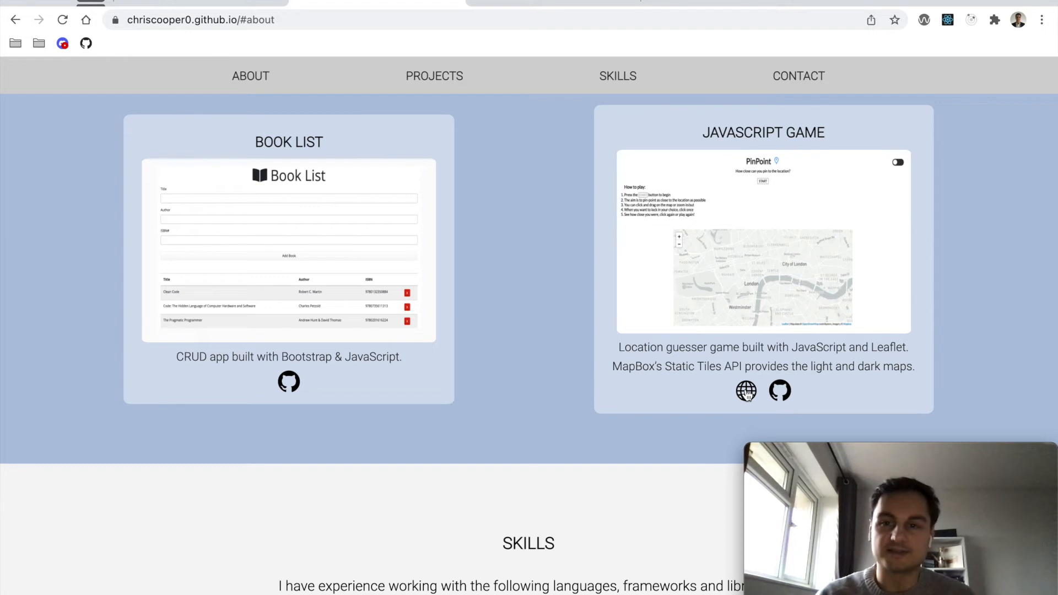
mouse_move(746, 394)
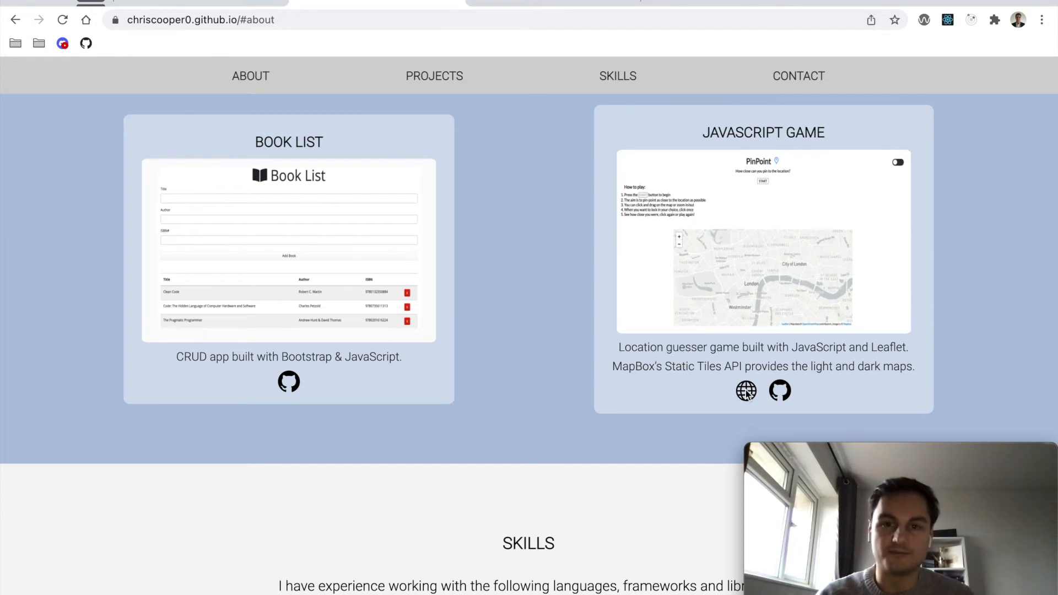
Step: Open the live PinPoint game from the JavaScript Game card's globe icon
left_click(746, 391)
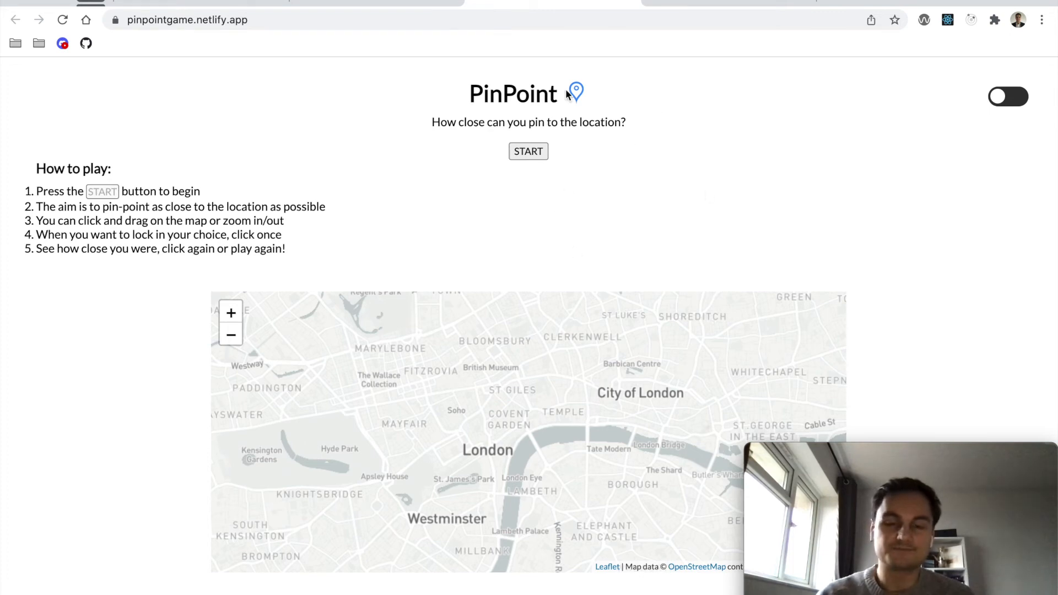
mouse_move(369, 3)
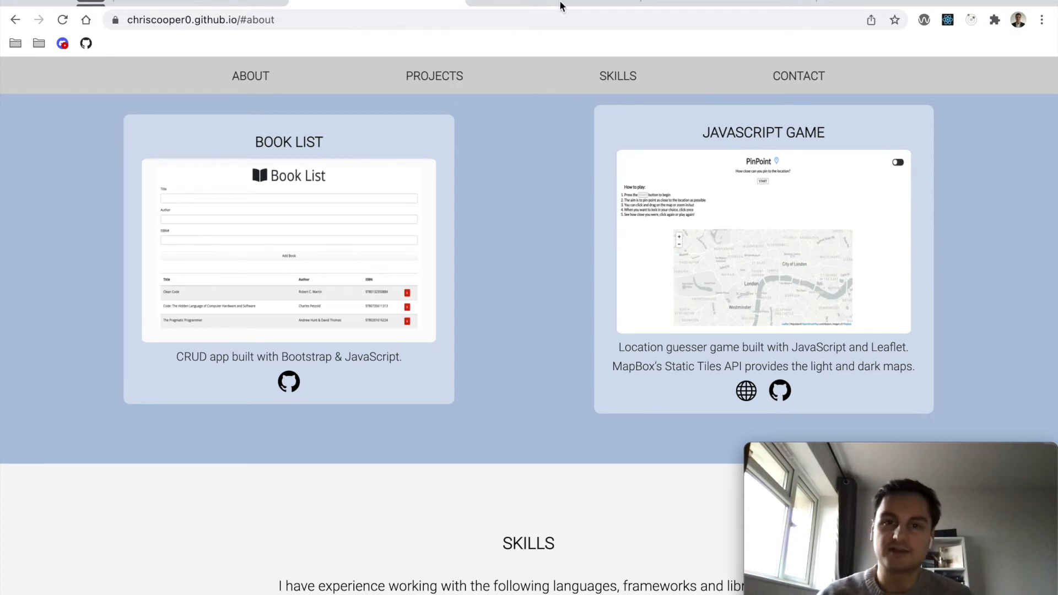
mouse_move(883, 351)
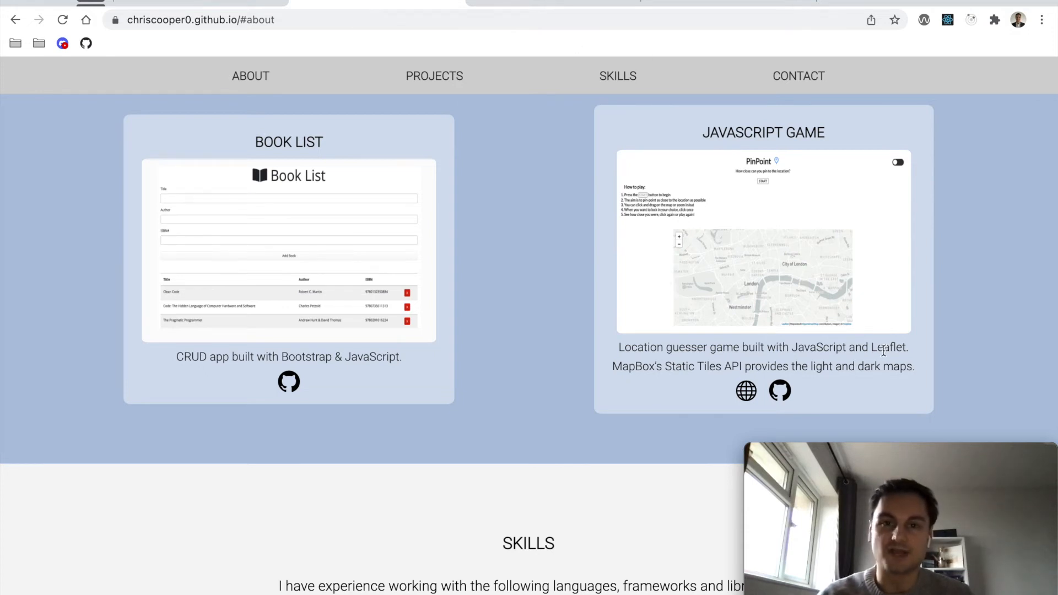
mouse_move(698, 368)
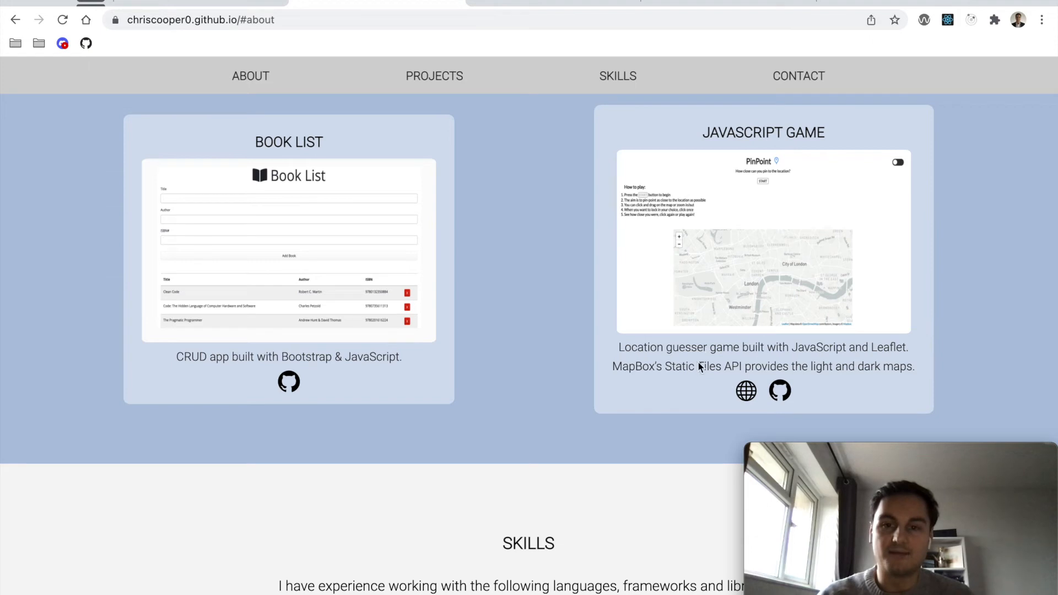
mouse_move(727, 280)
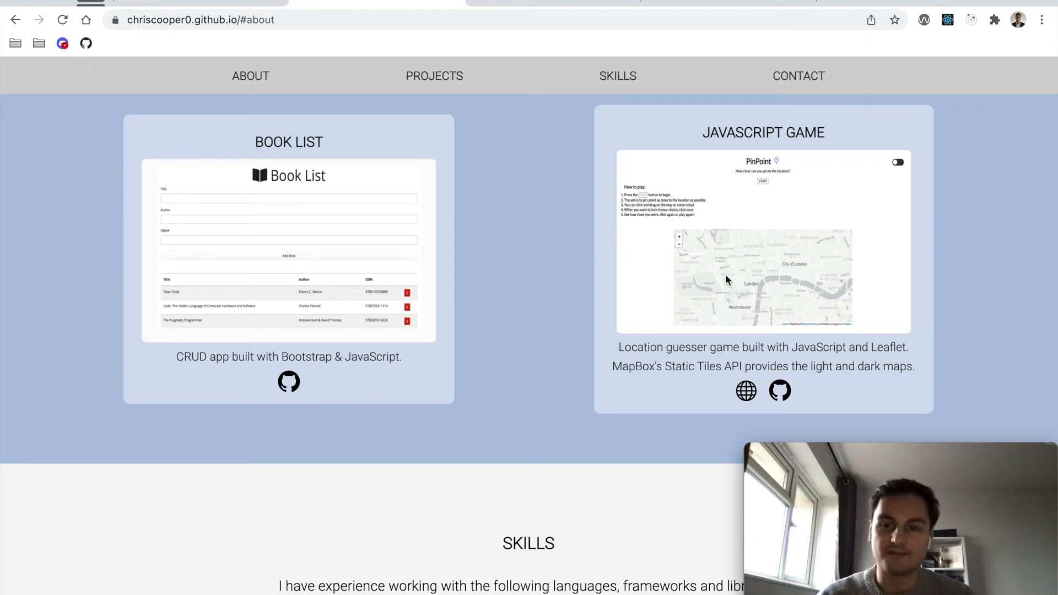
mouse_move(816, 370)
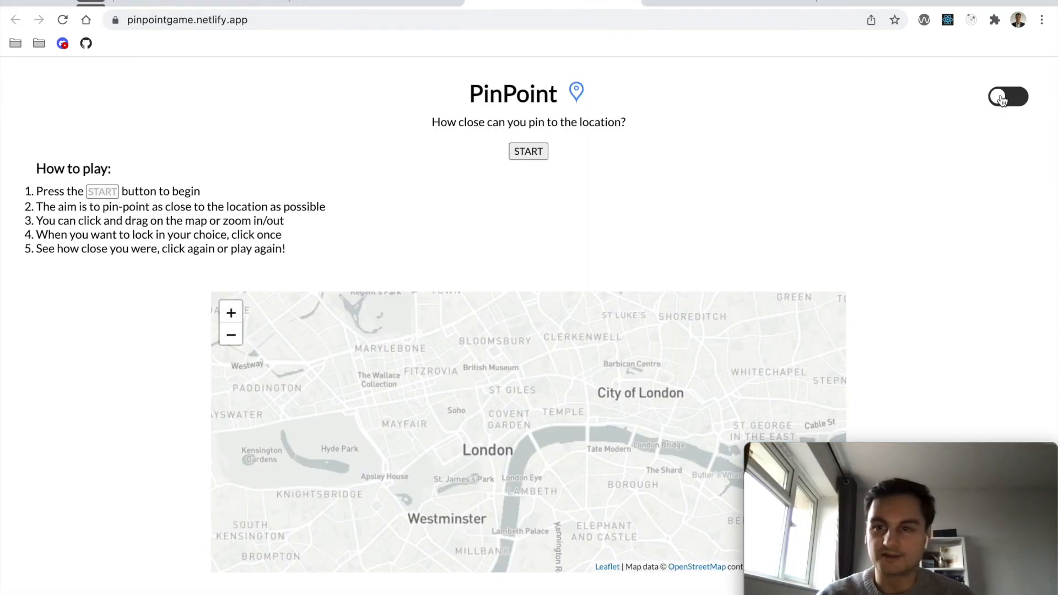
left_click(1008, 96)
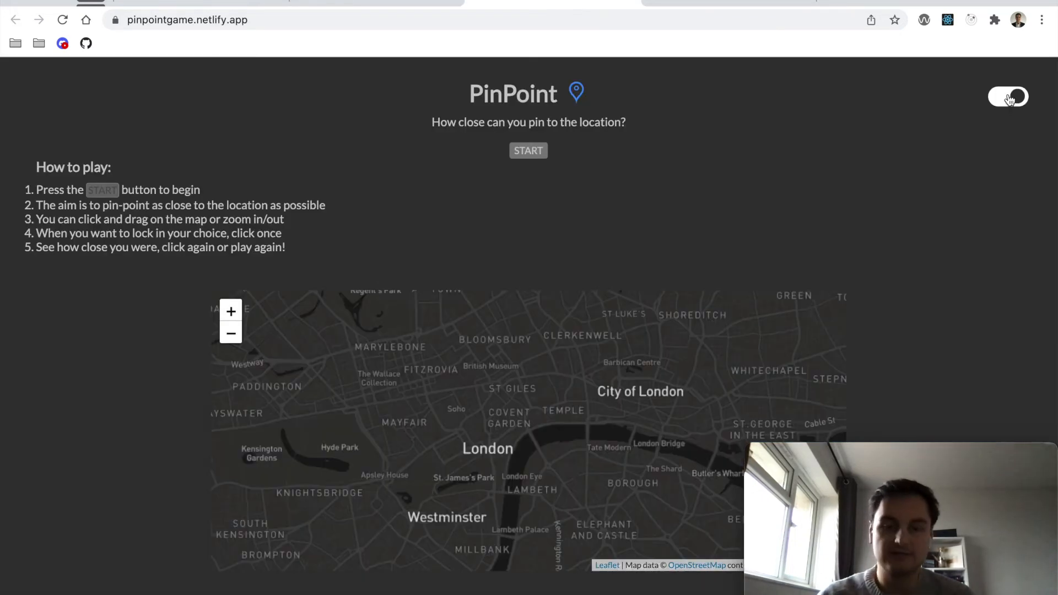
left_click(1008, 96)
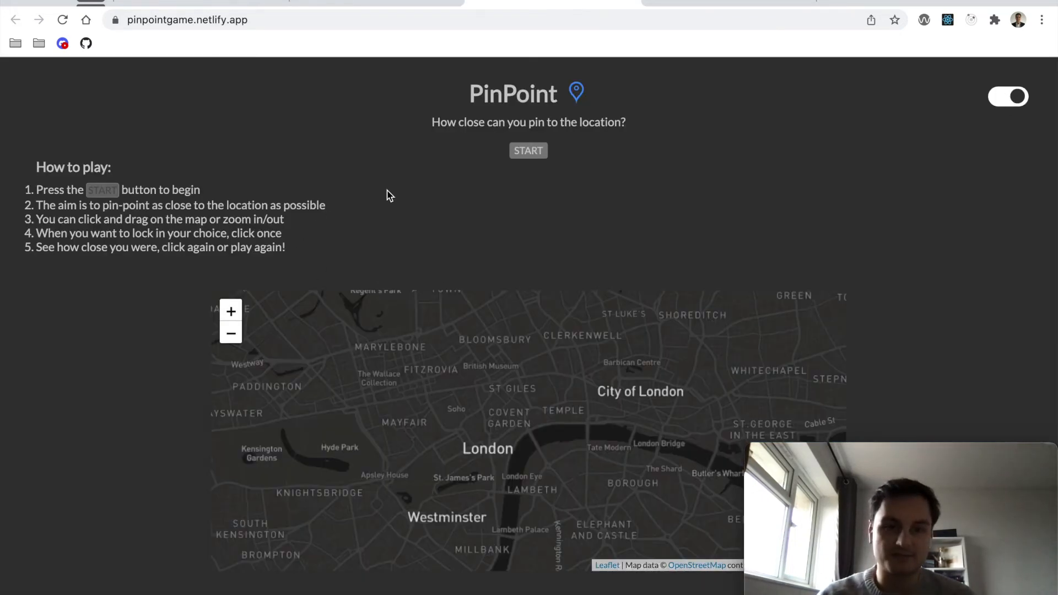
left_click(1008, 96)
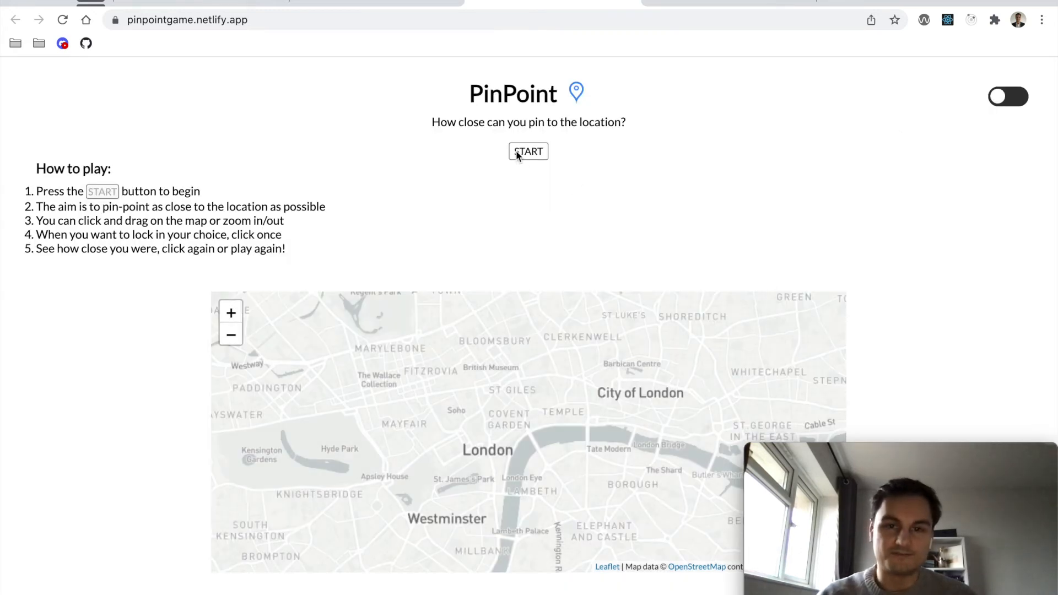
Step: Play a Big Ben round: pin a guess near Westminster and reveal the answer 51.501, -0.125
left_click(528, 151)
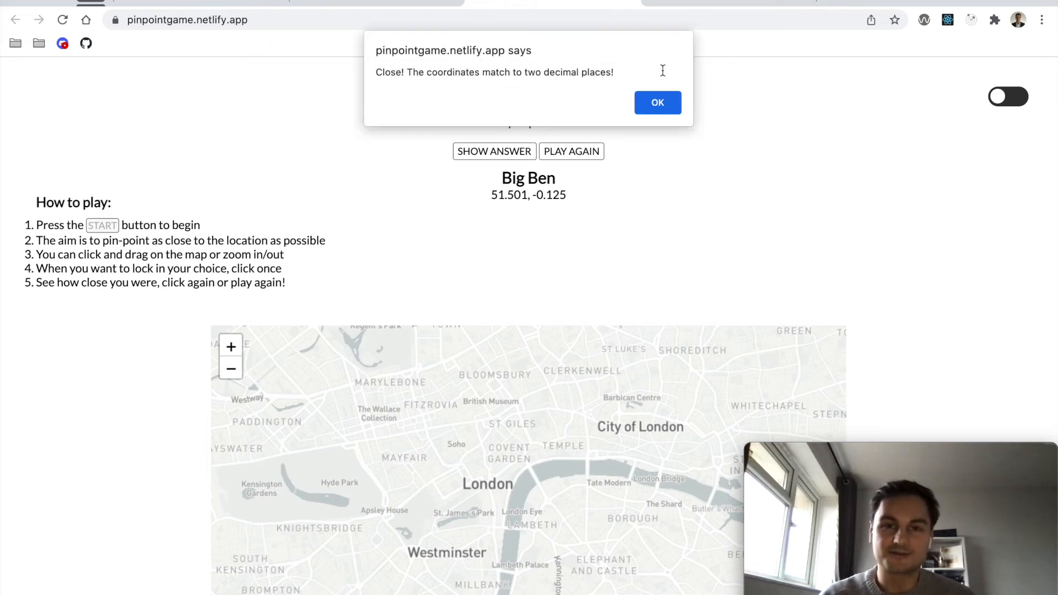
left_click(656, 102)
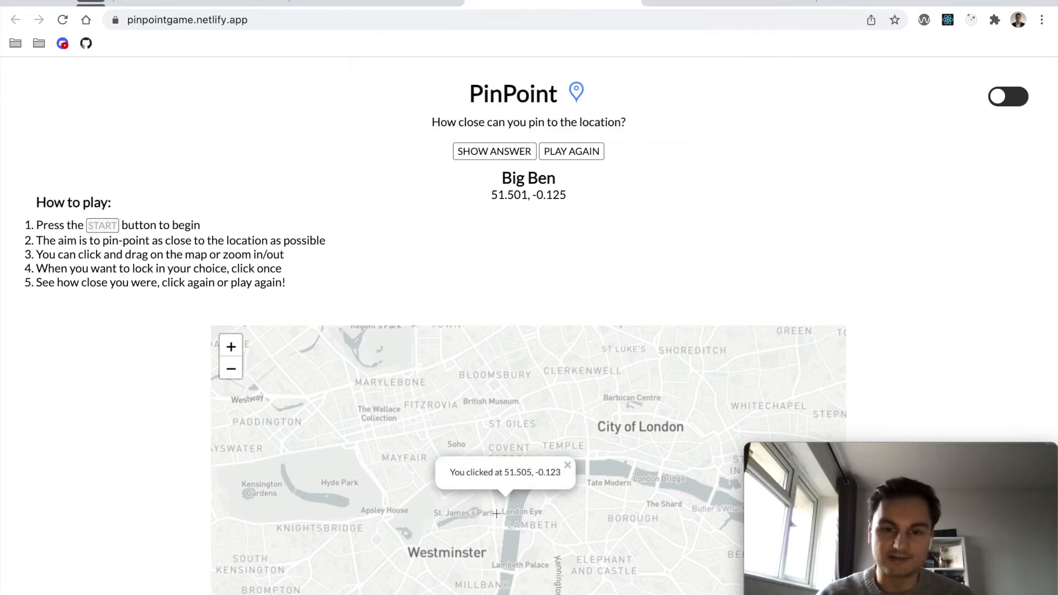
left_click(515, 418)
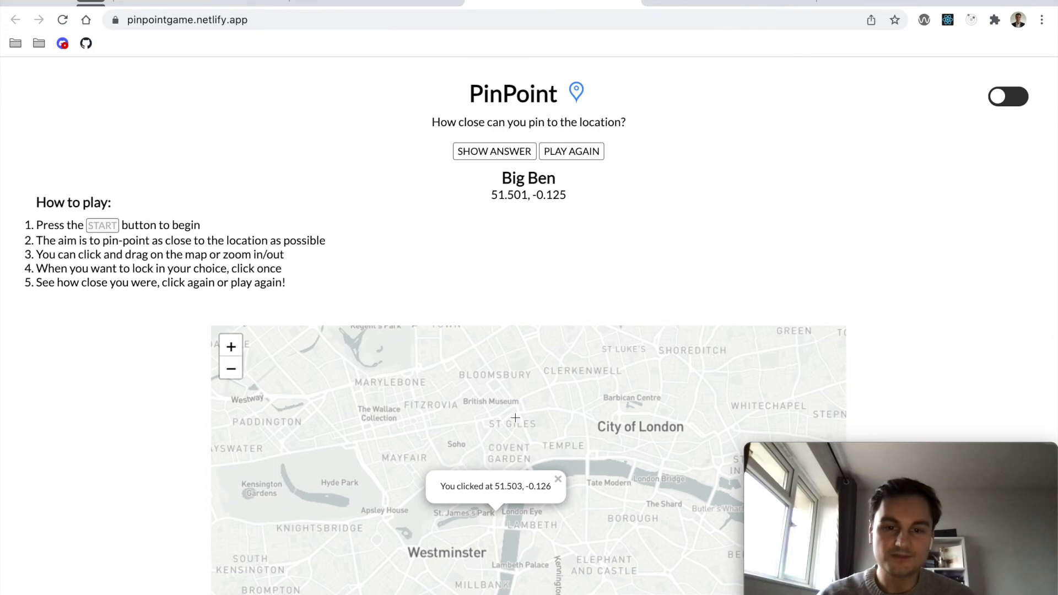
left_click(493, 150)
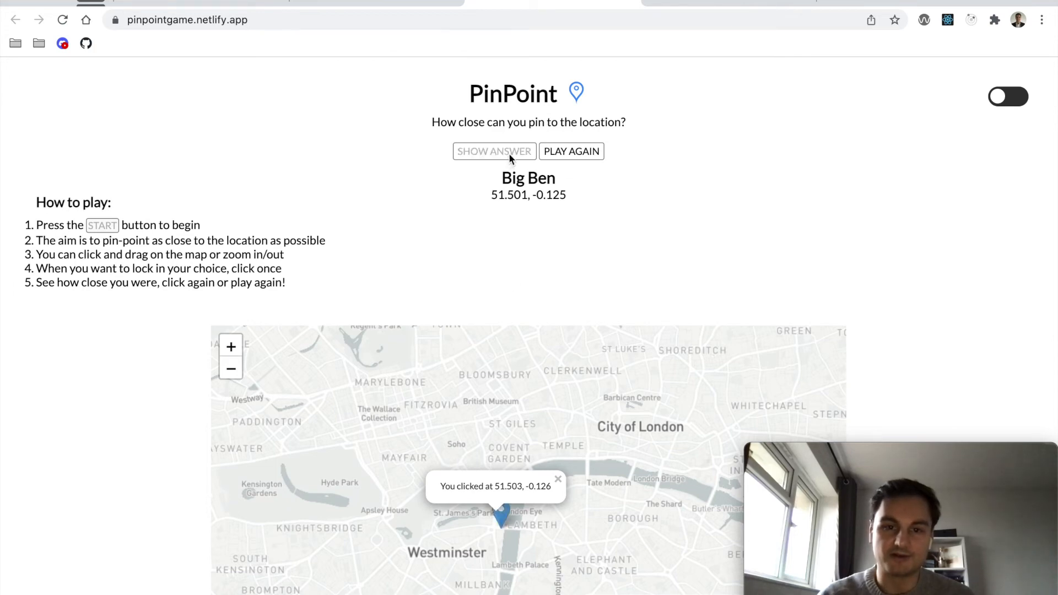
mouse_move(502, 530)
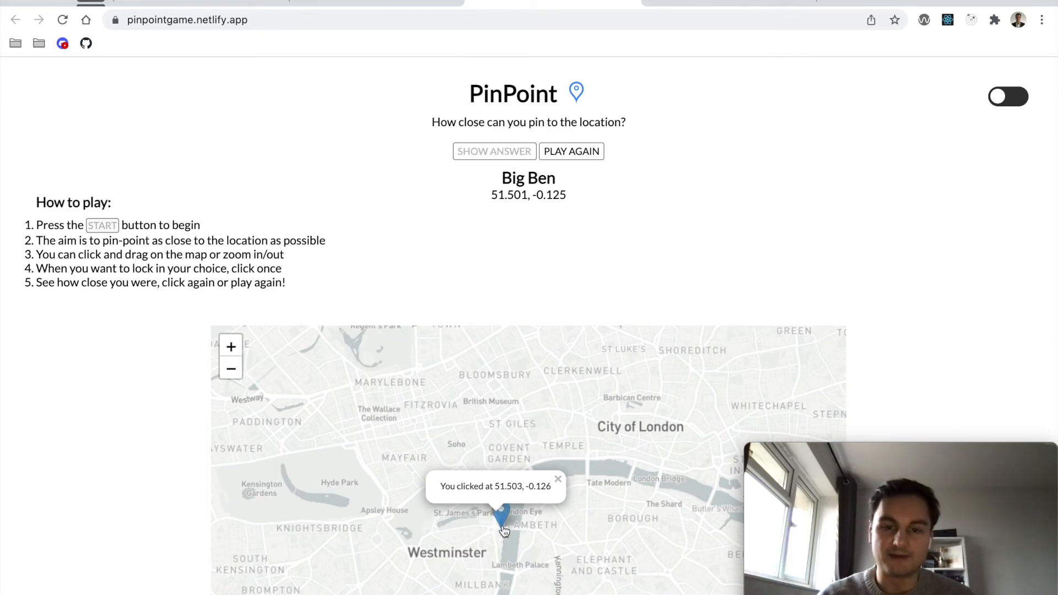
mouse_move(559, 258)
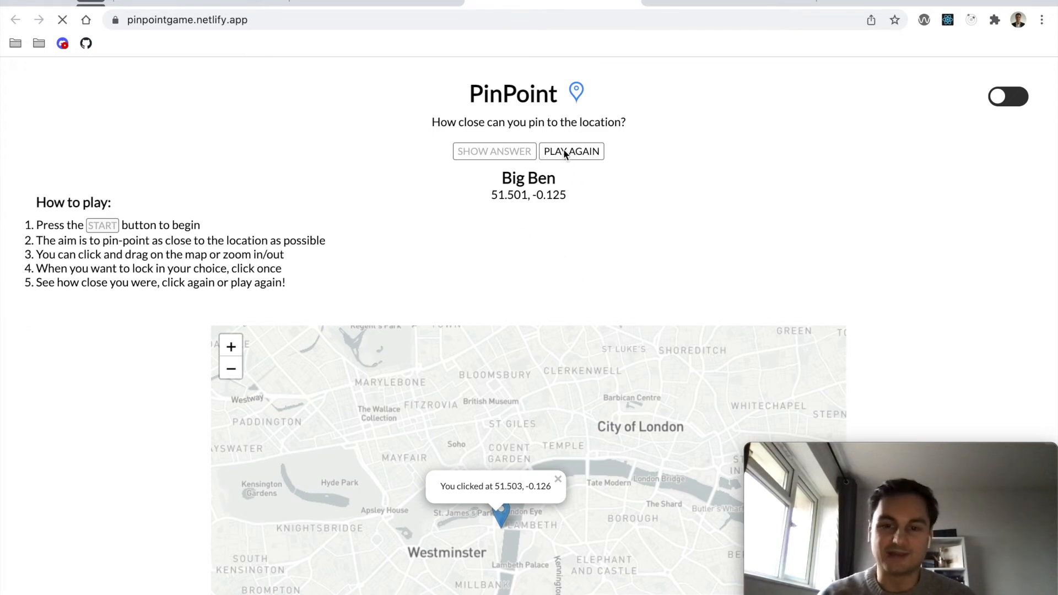
Step: Start a fresh round via Play Again, now asking for London Bridge
left_click(570, 151)
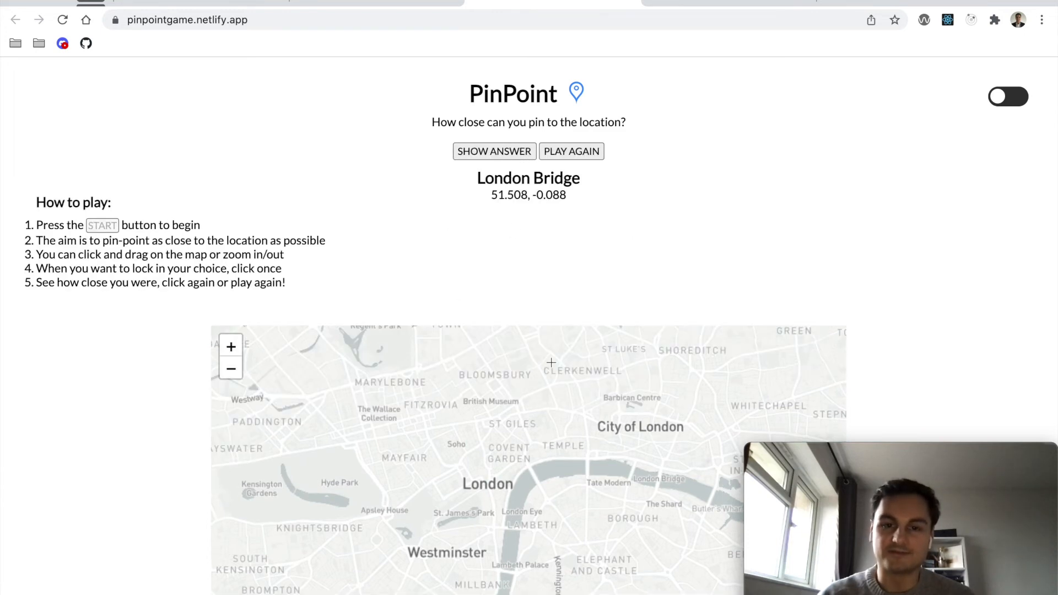
mouse_move(532, 209)
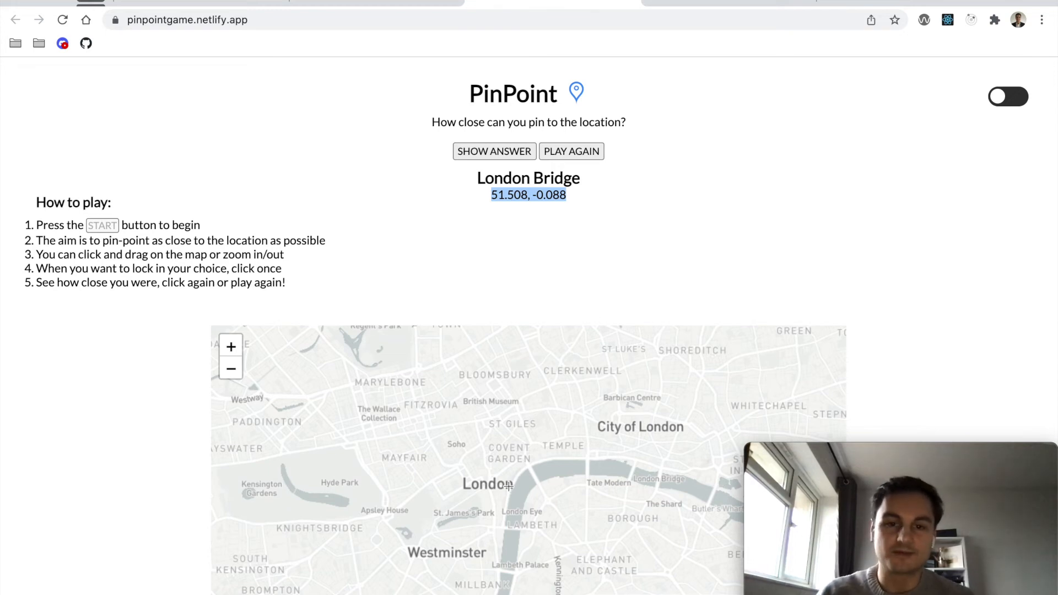
mouse_move(595, 26)
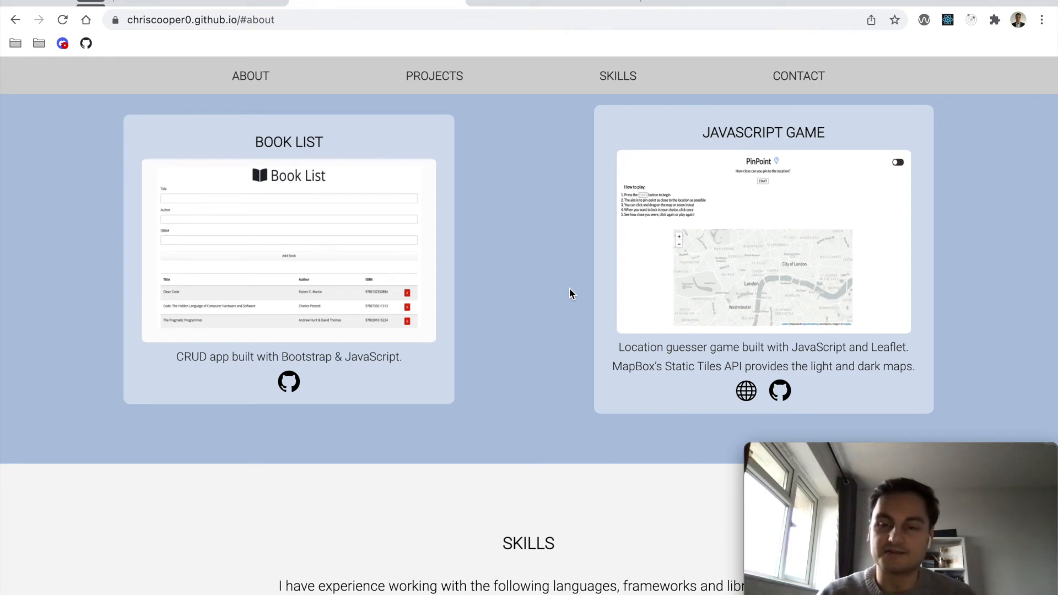
mouse_move(568, 311)
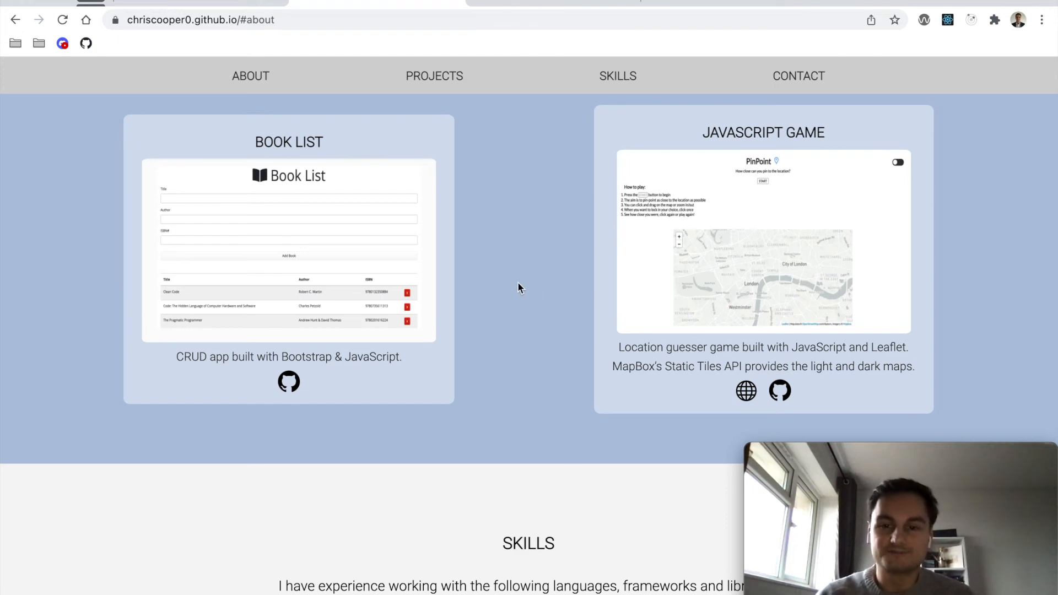
Step: Scroll the portfolio down to the Skills section listing HTML, CSS, JavaScript, TypeScript and React
scroll("down", 3)
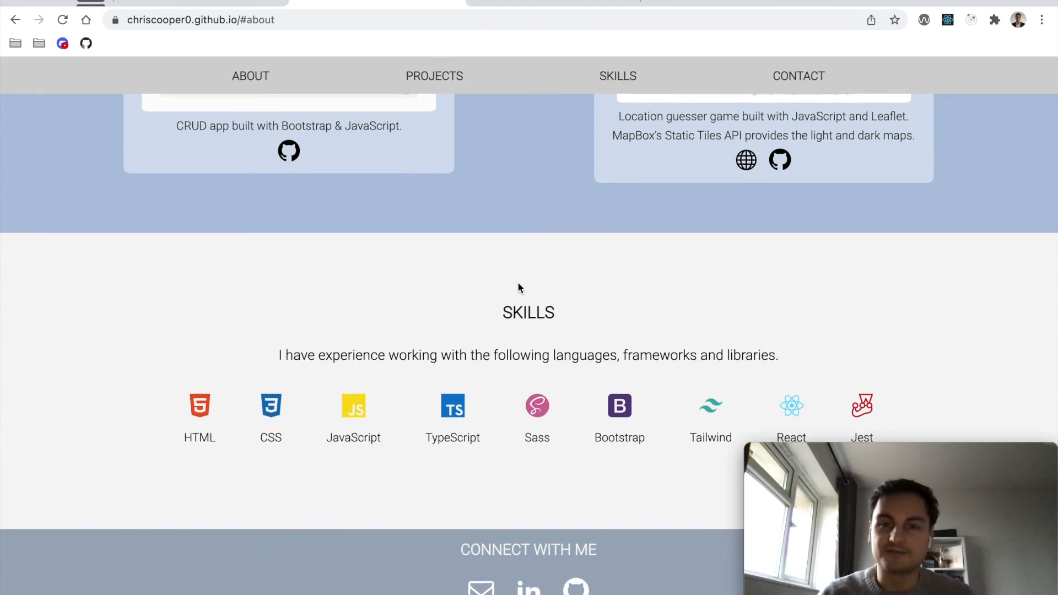
mouse_move(187, 397)
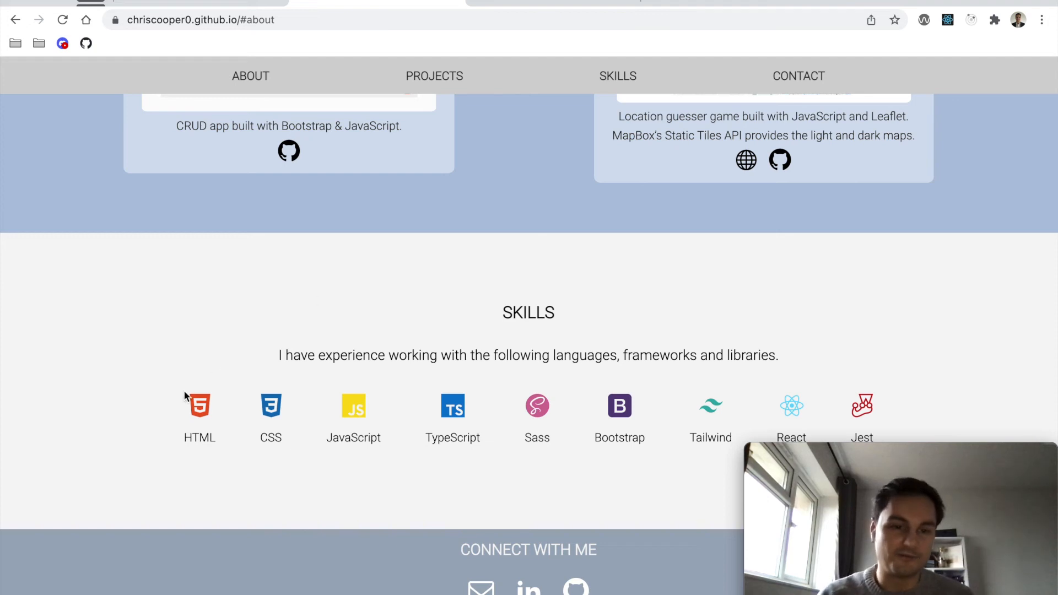
mouse_move(289, 406)
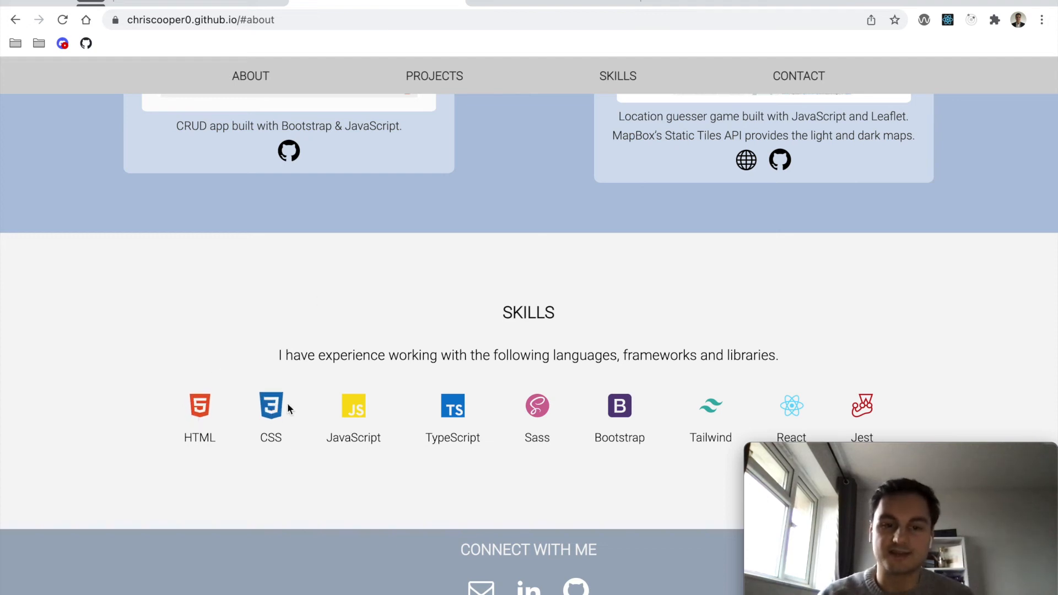
mouse_move(317, 417)
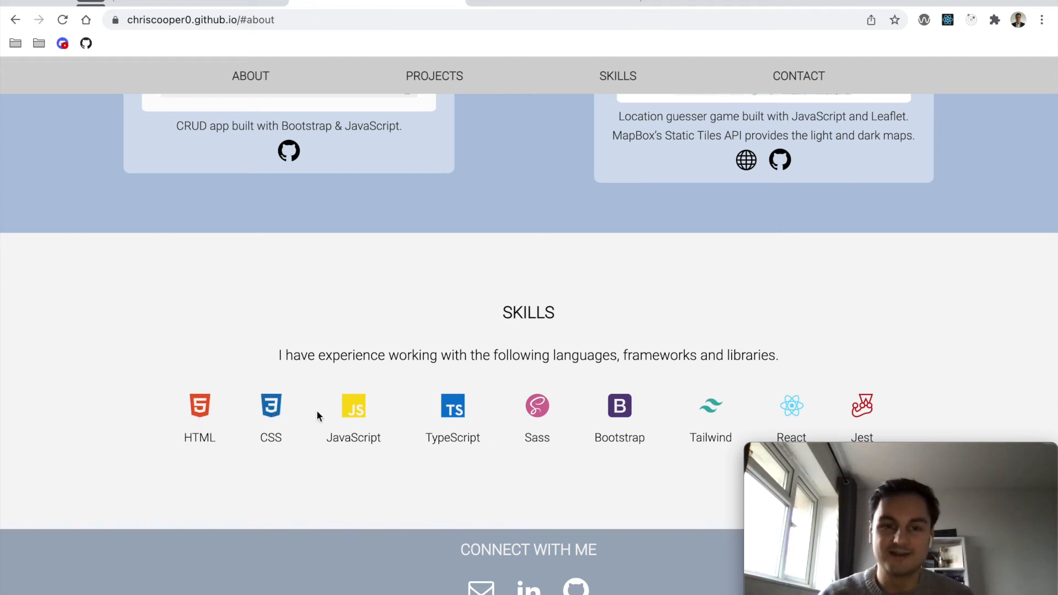
mouse_move(408, 447)
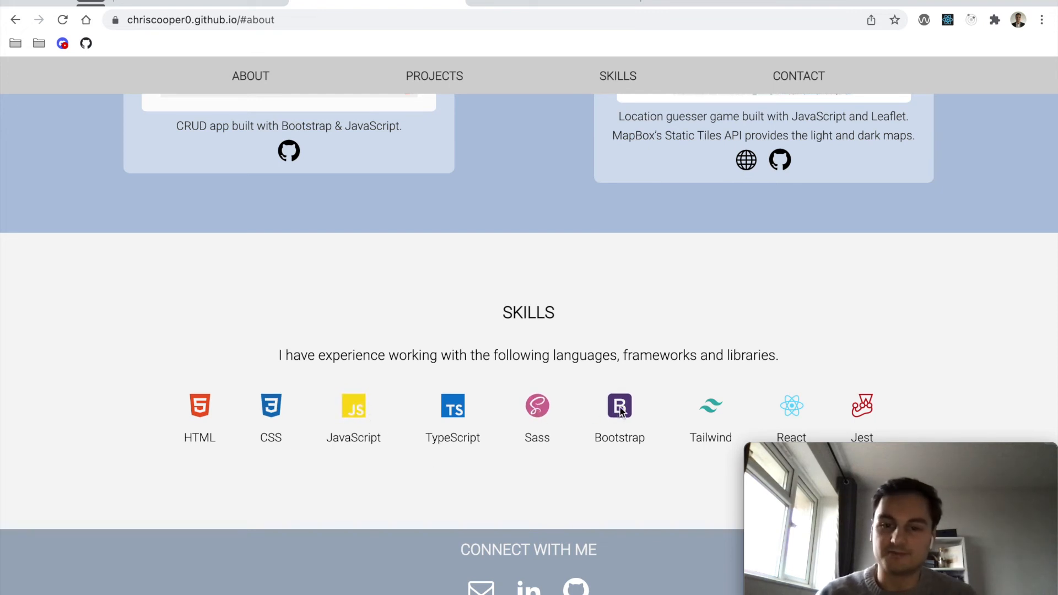
mouse_move(453, 406)
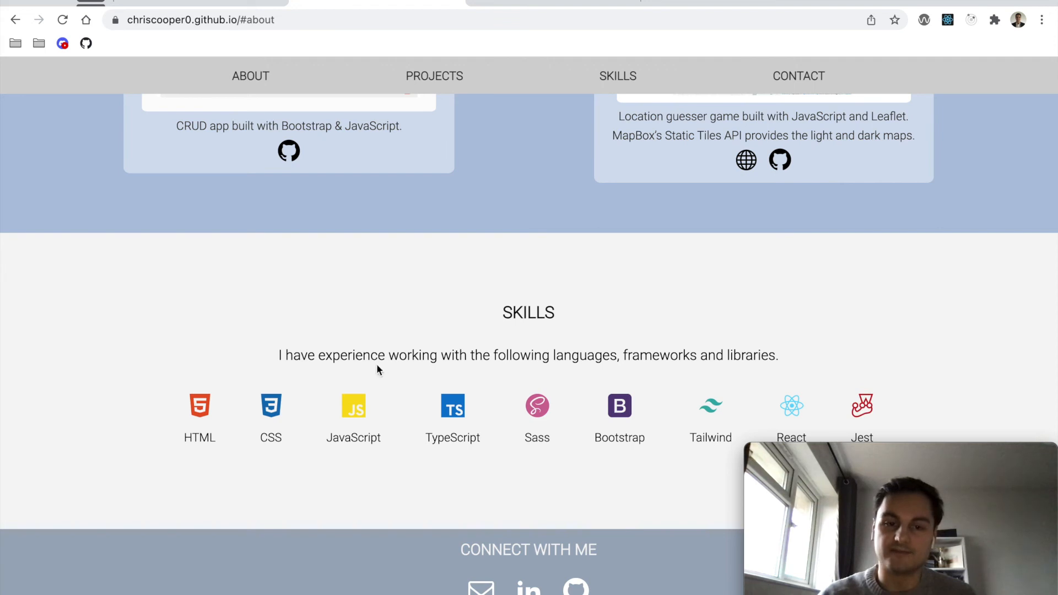
mouse_move(397, 387)
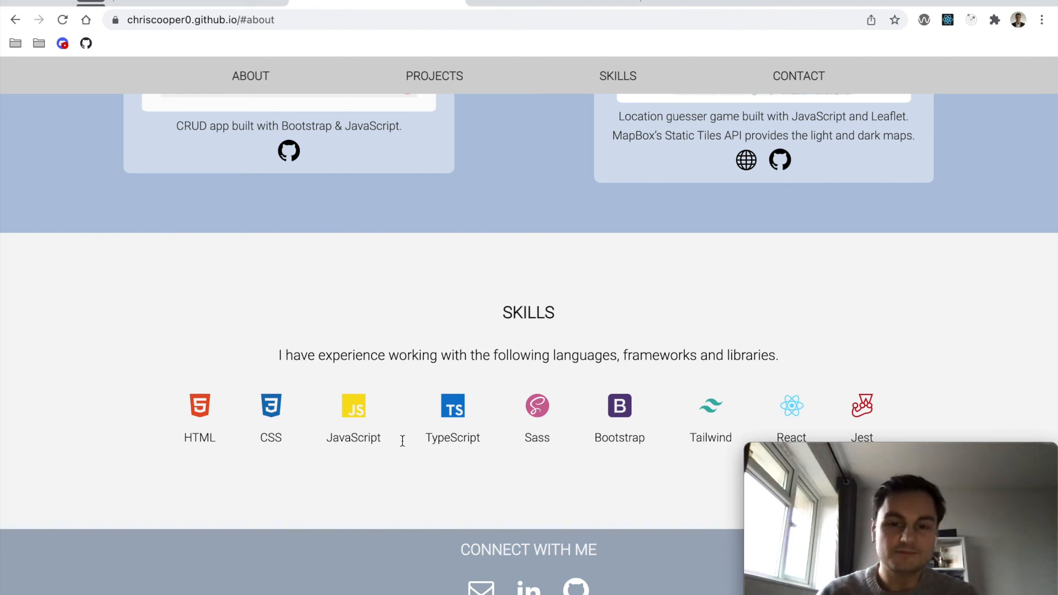
mouse_move(606, 574)
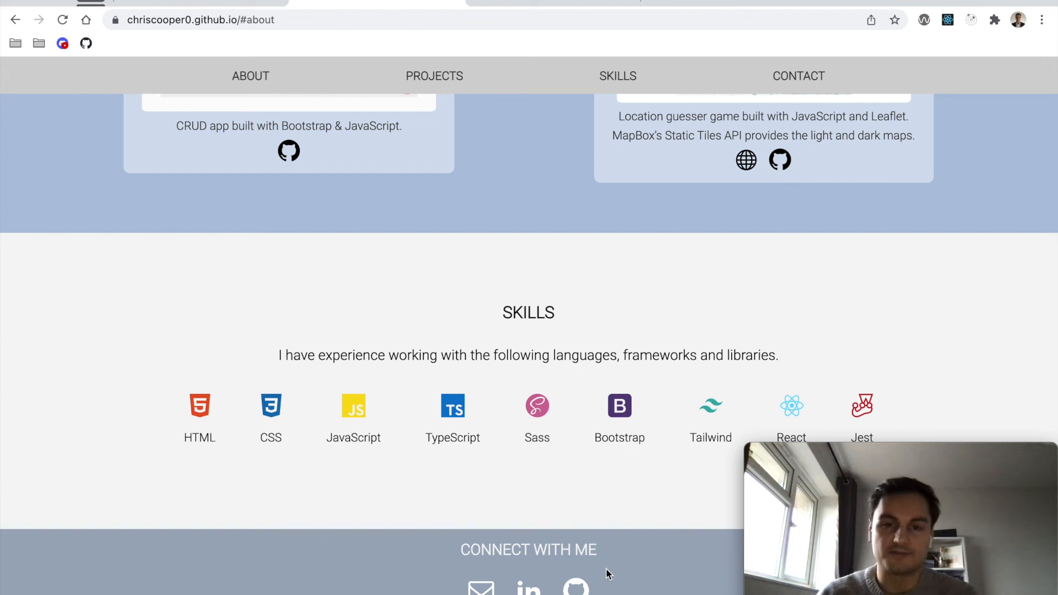
mouse_move(481, 587)
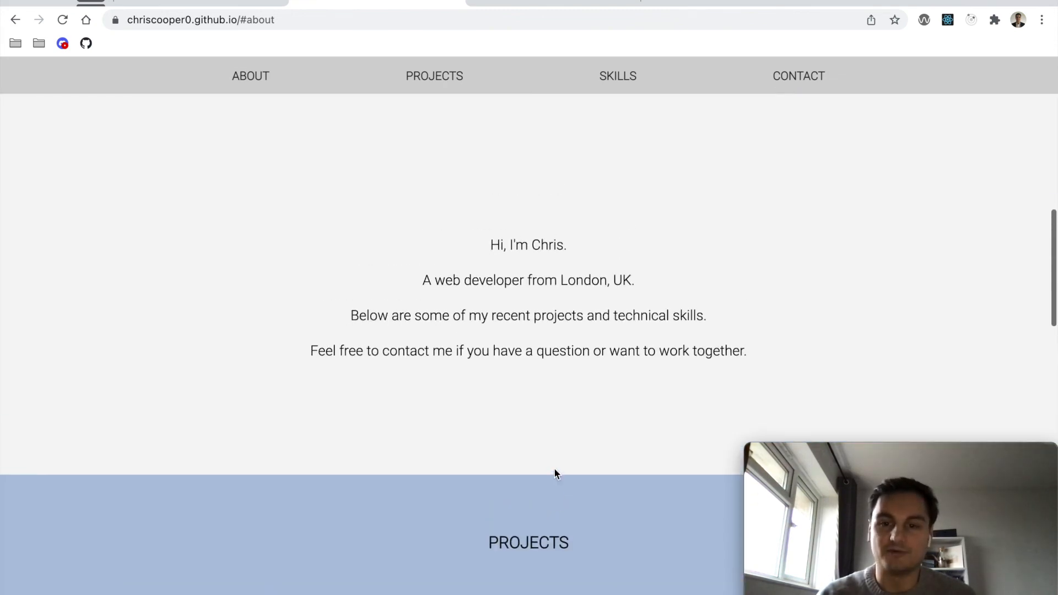
Step: Scroll back up to the 'Hello. I'm Chris.' hero banner at the top
scroll("up", 3)
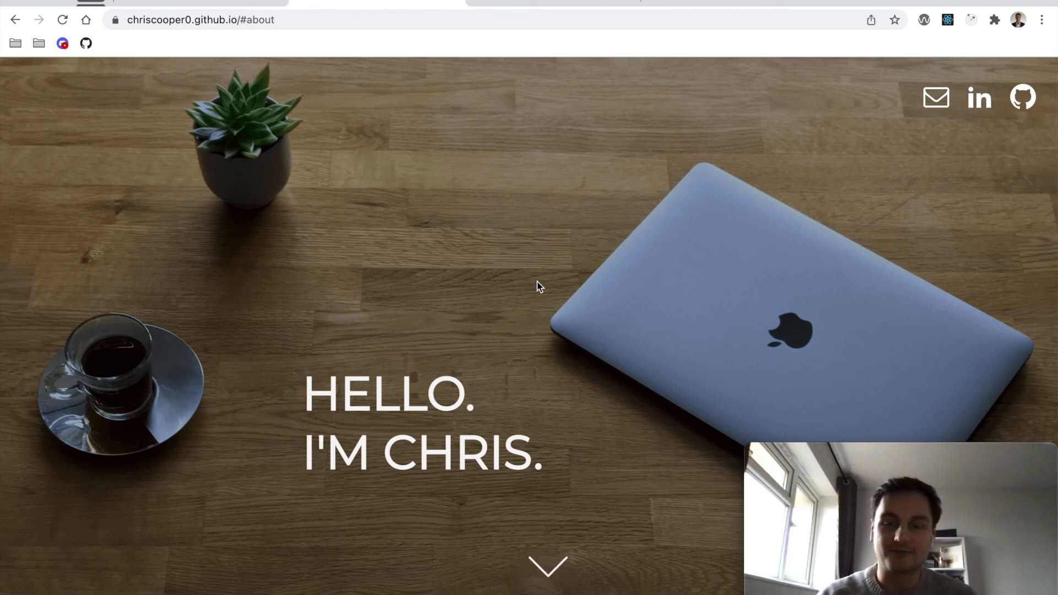
mouse_move(493, 282)
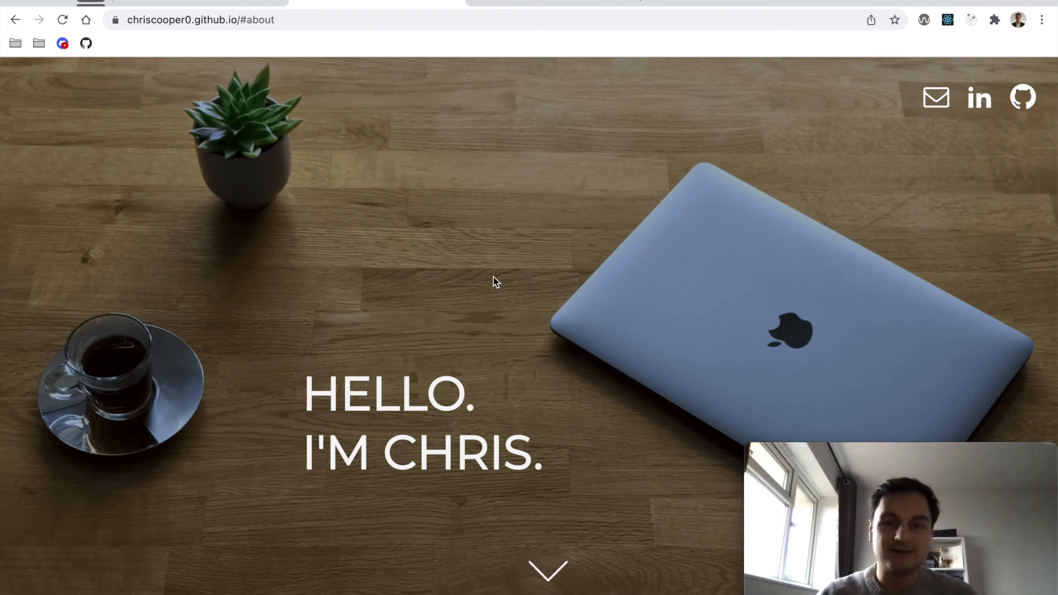
mouse_move(405, 180)
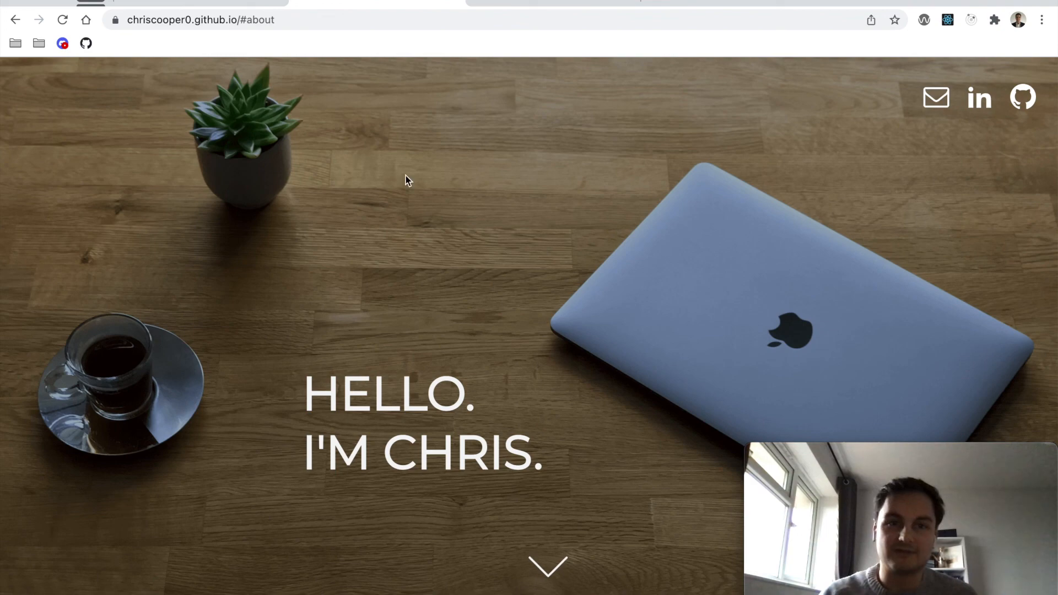
Step: View the portfolio's source repository file list and reveal its HTTPS clone URL and ZIP download
left_click(1021, 96)
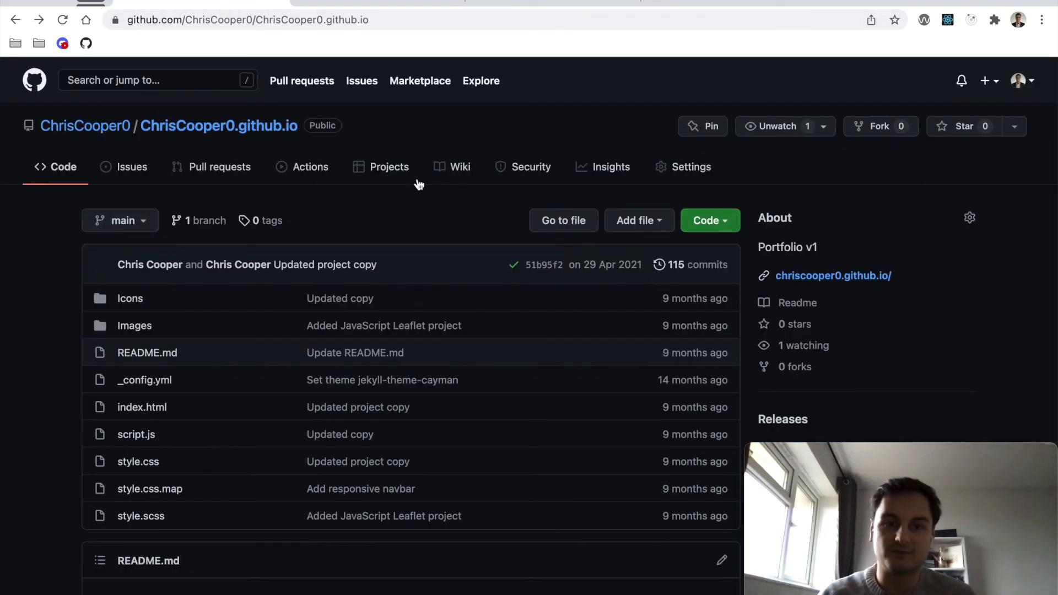
scroll("down", 3)
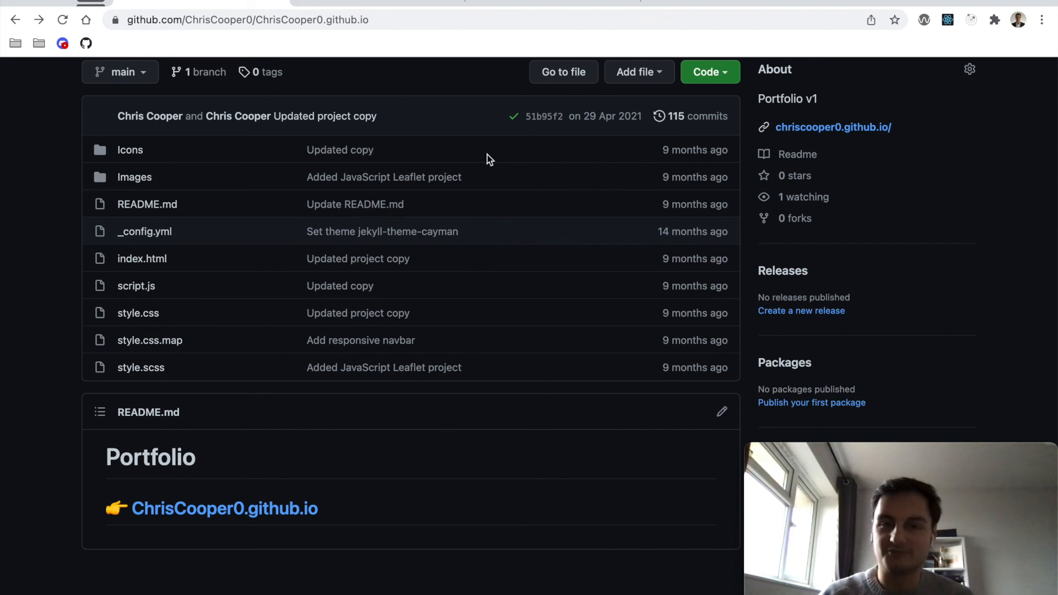
scroll("down", 3)
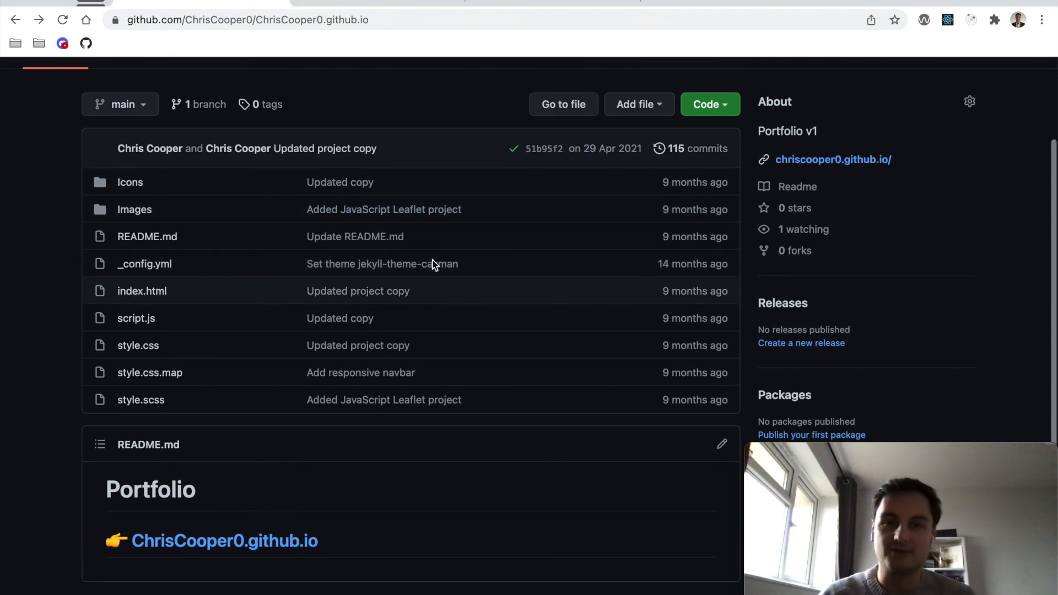
left_click(704, 104)
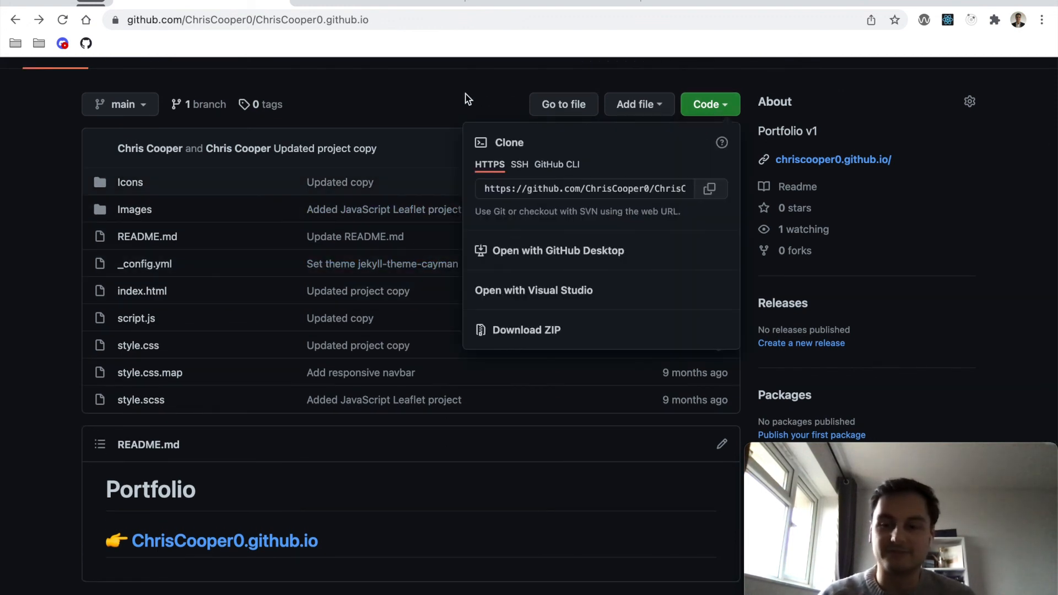